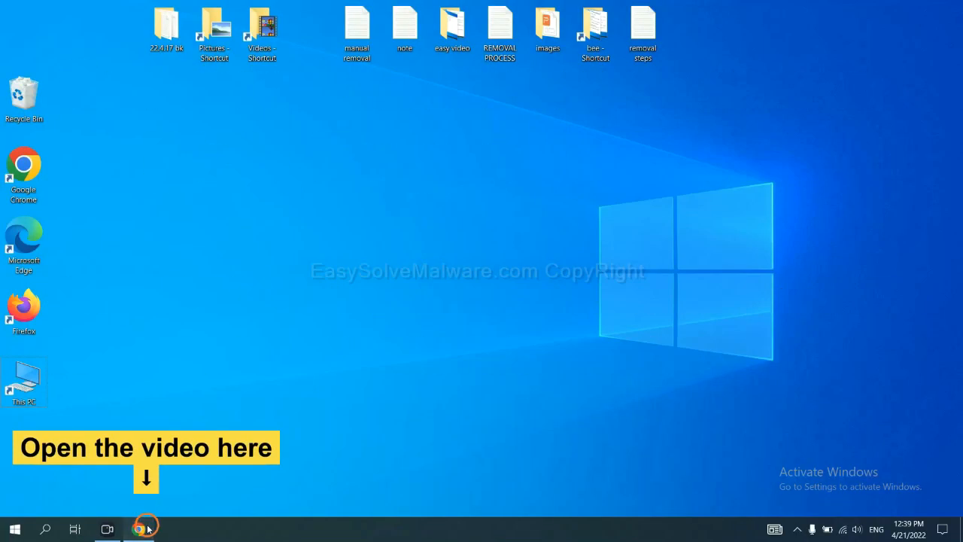
- Open the EasySolveMalware removal guide from the video's description and reach its download buttons
{"action": "left_click", "coordinate": [138, 528]}
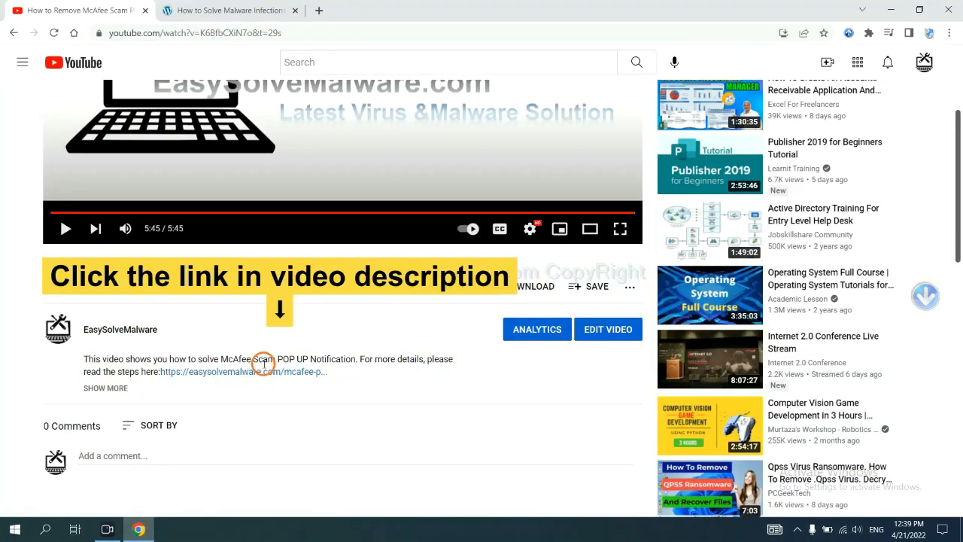
{"action": "mouse_move", "coordinate": [264, 371]}
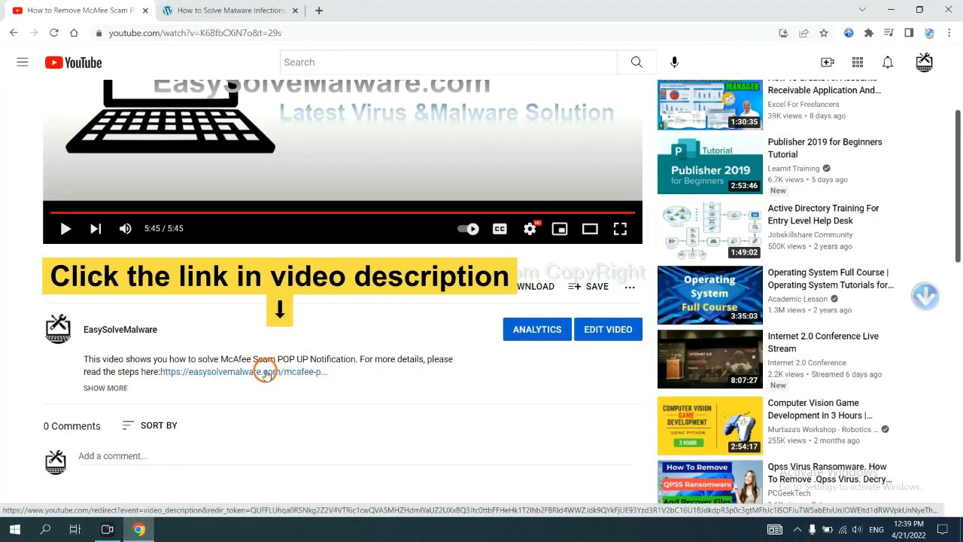
{"action": "left_click", "coordinate": [253, 370]}
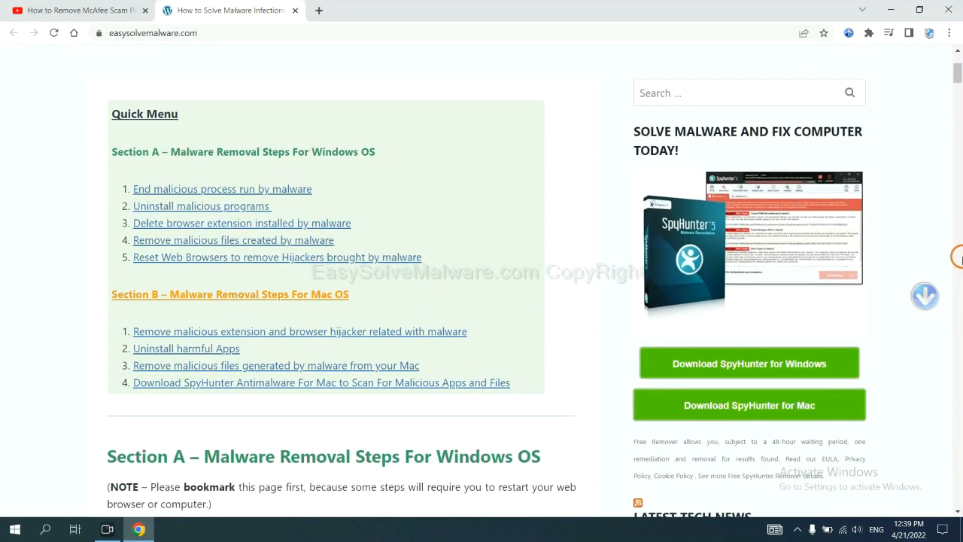
{"action": "scroll", "scroll_direction": "down", "scroll_amount": 3}
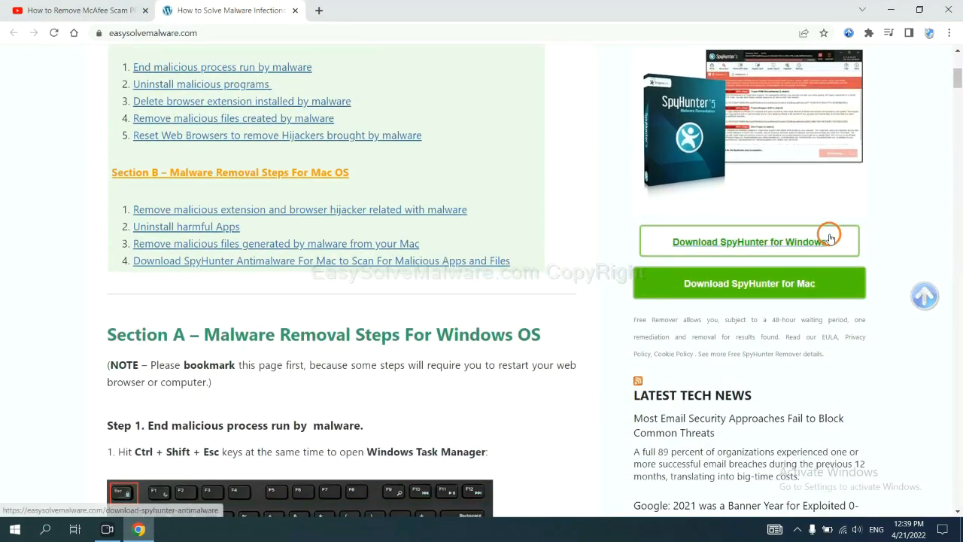
- Download SpyHunter for Windows, choose English, and accept the license to install it
{"action": "left_click", "coordinate": [749, 240]}
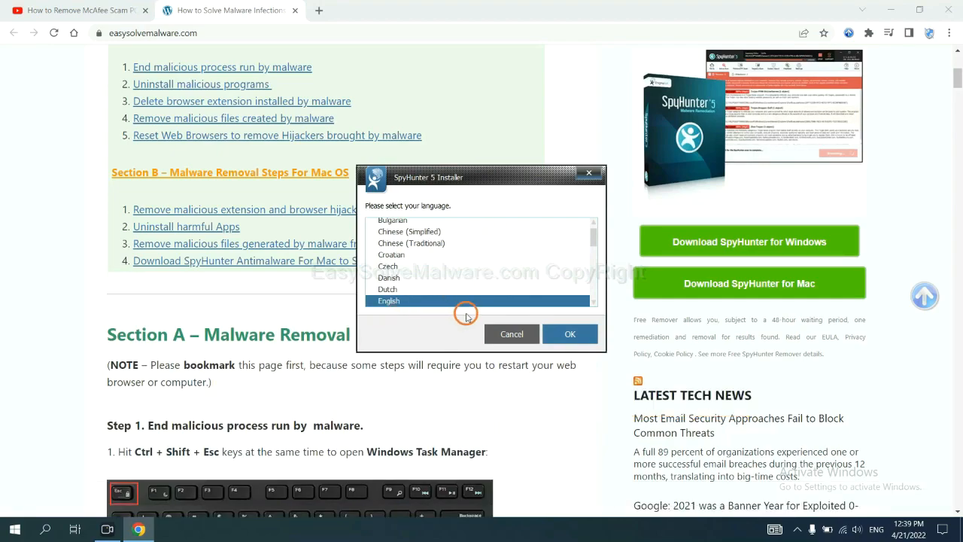
{"action": "left_click", "coordinate": [569, 334]}
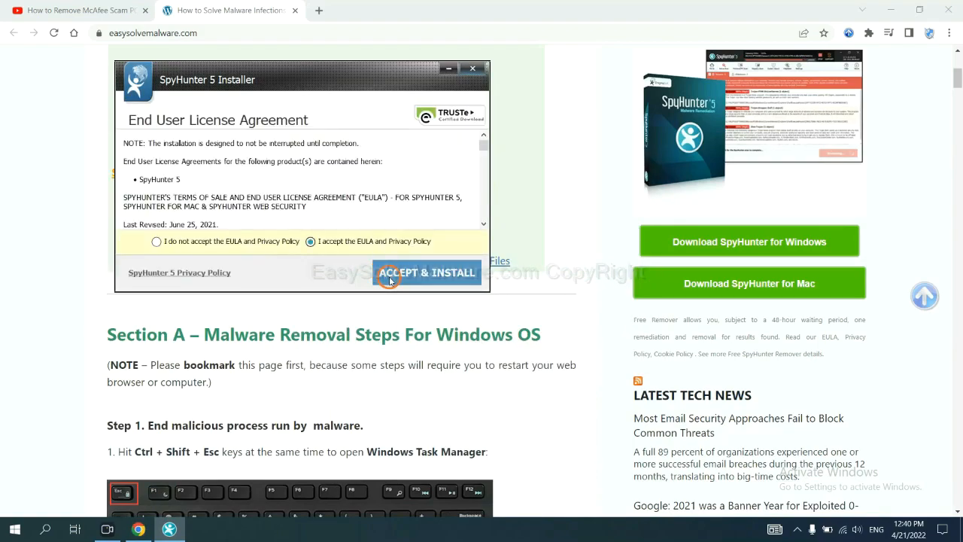
{"action": "left_click", "coordinate": [428, 273]}
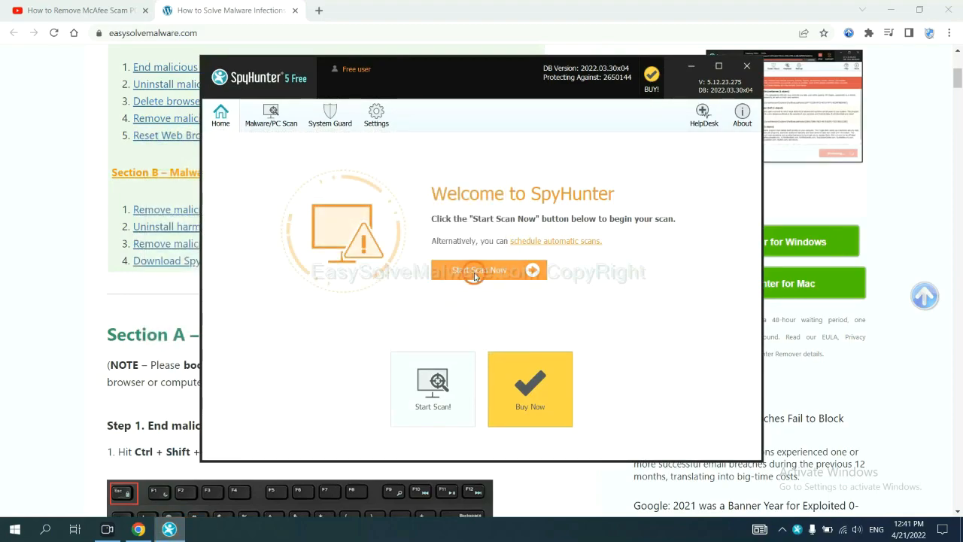
- Run a SpyHunter scan and continue past the detected remove360.bat object to the registration prompt
{"action": "left_click", "coordinate": [479, 271]}
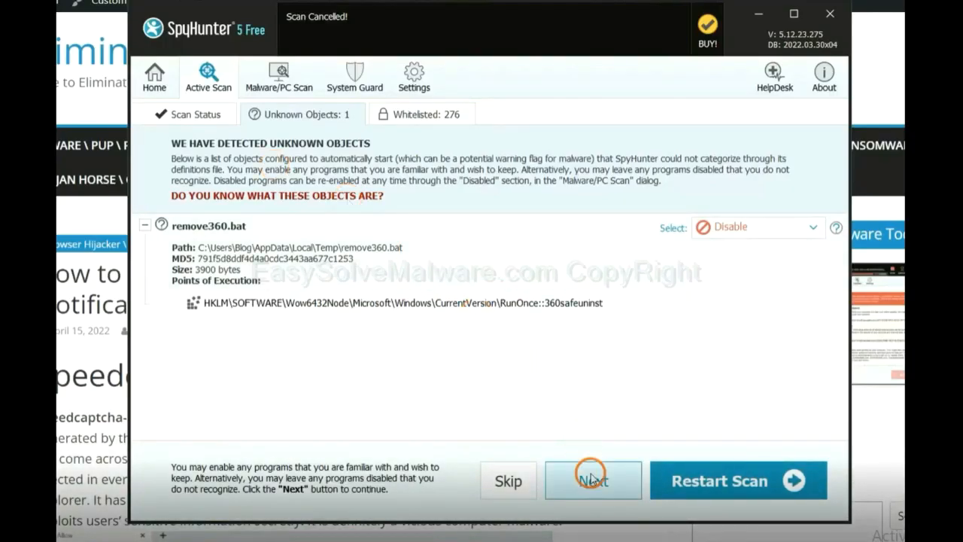
{"action": "left_click", "coordinate": [593, 479]}
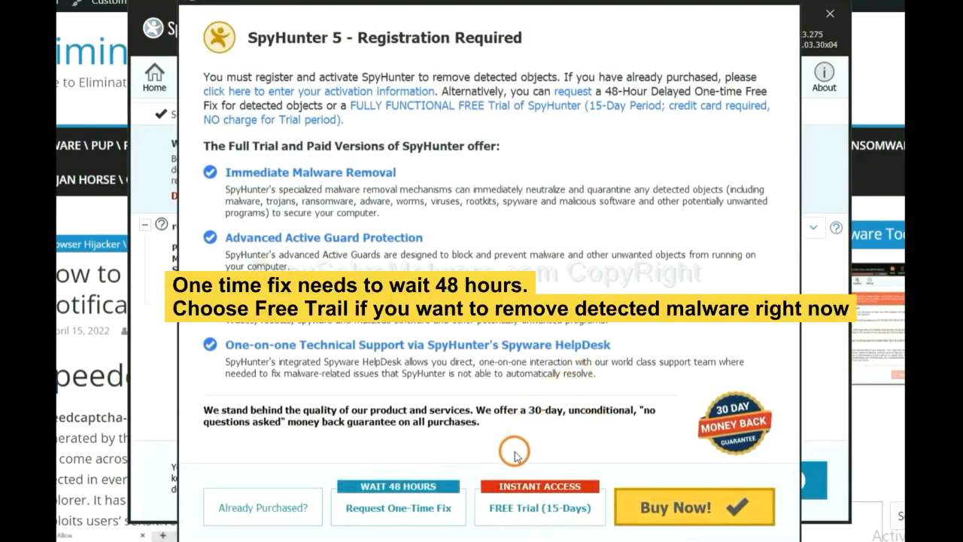
{"action": "mouse_move", "coordinate": [514, 440]}
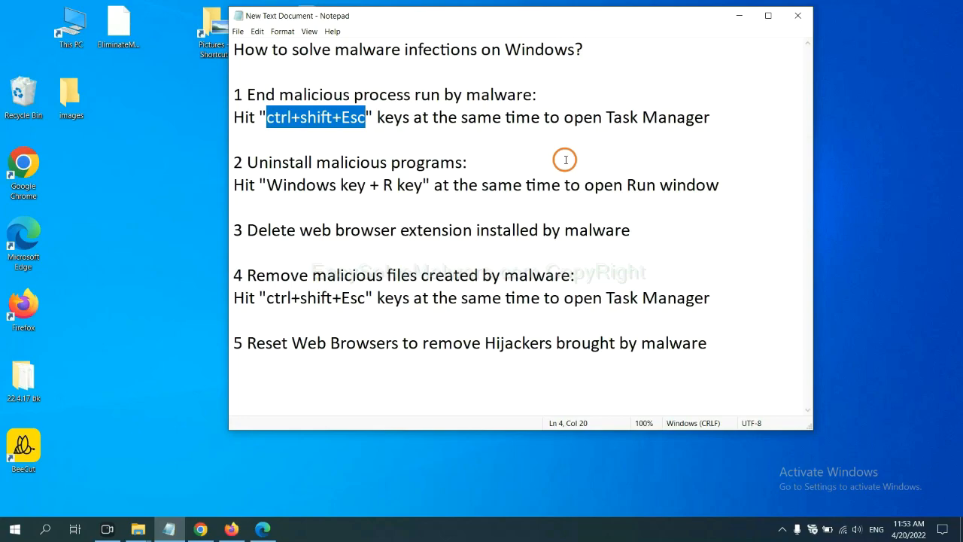
{"action": "left_click", "coordinate": [361, 118]}
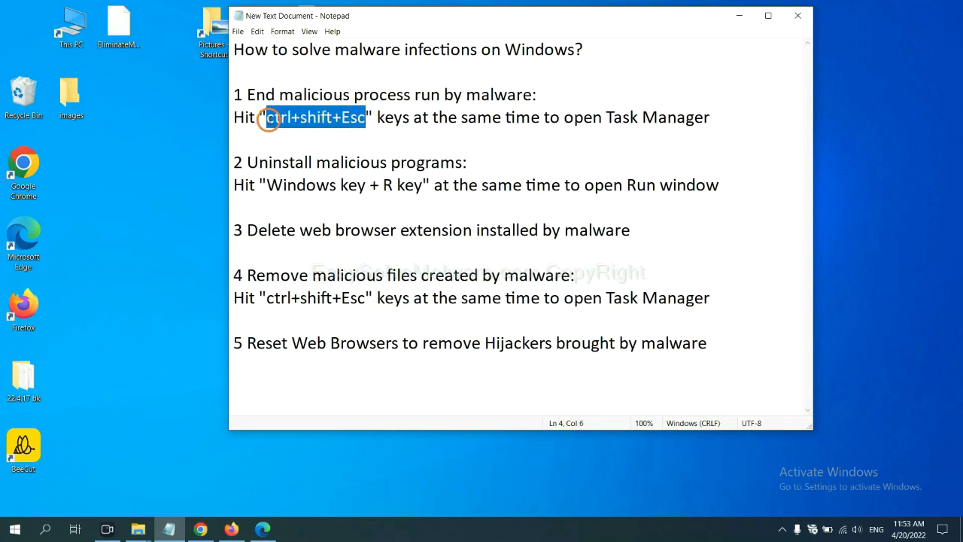
{"action": "key", "text": "ctrl+shift+esc"}
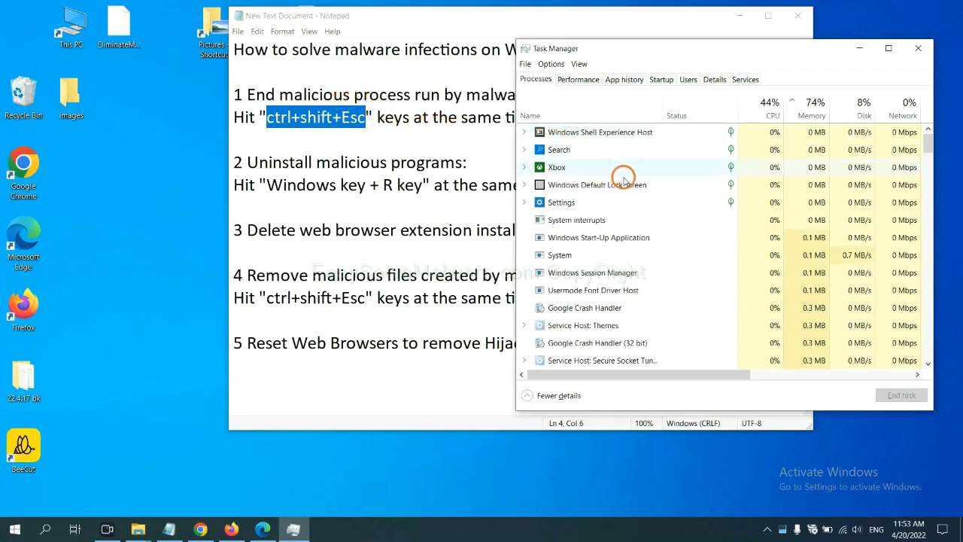
{"action": "mouse_move", "coordinate": [620, 254]}
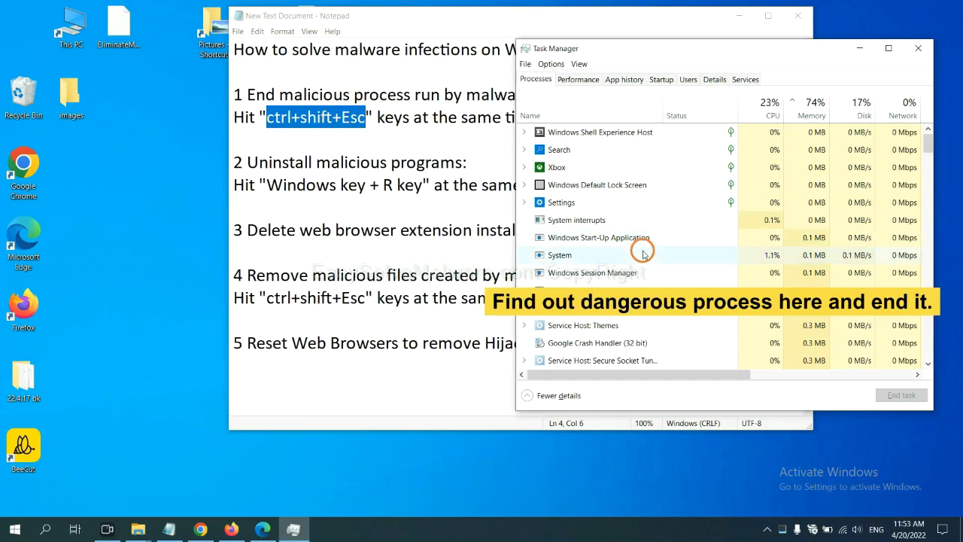
{"action": "left_click", "coordinate": [559, 255]}
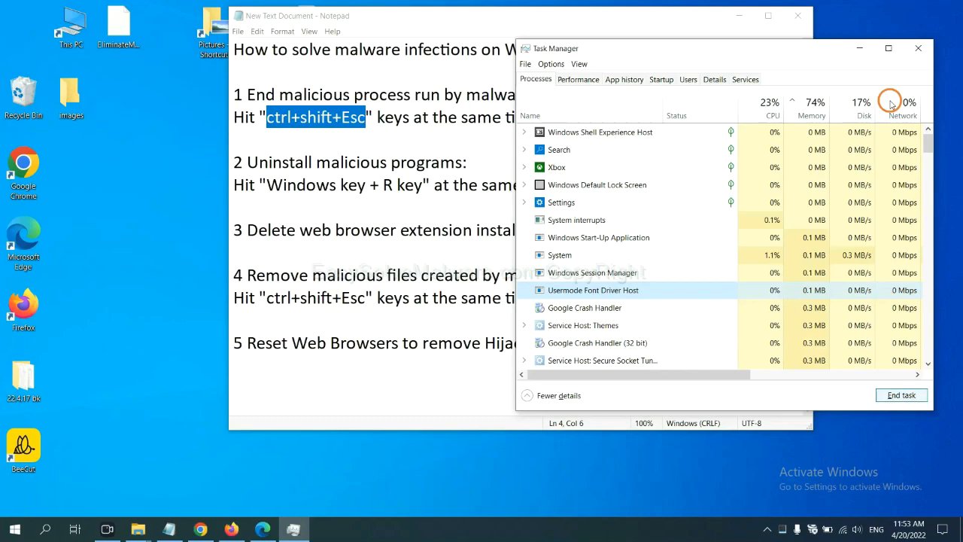
{"action": "left_click", "coordinate": [917, 48]}
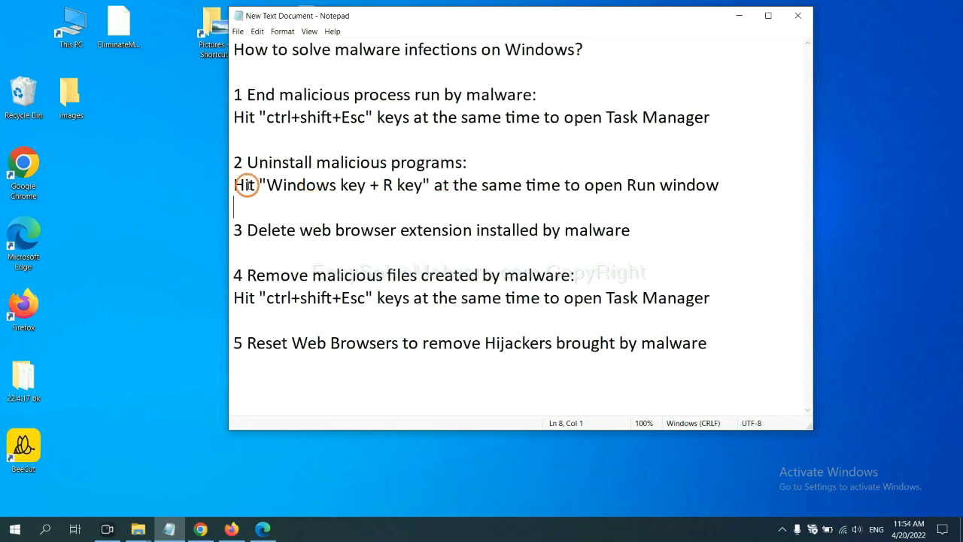
- Follow the Windows+R note, run "control panel" from the Run dialog to launch Control Panel
{"action": "double_click", "coordinate": [298, 184]}
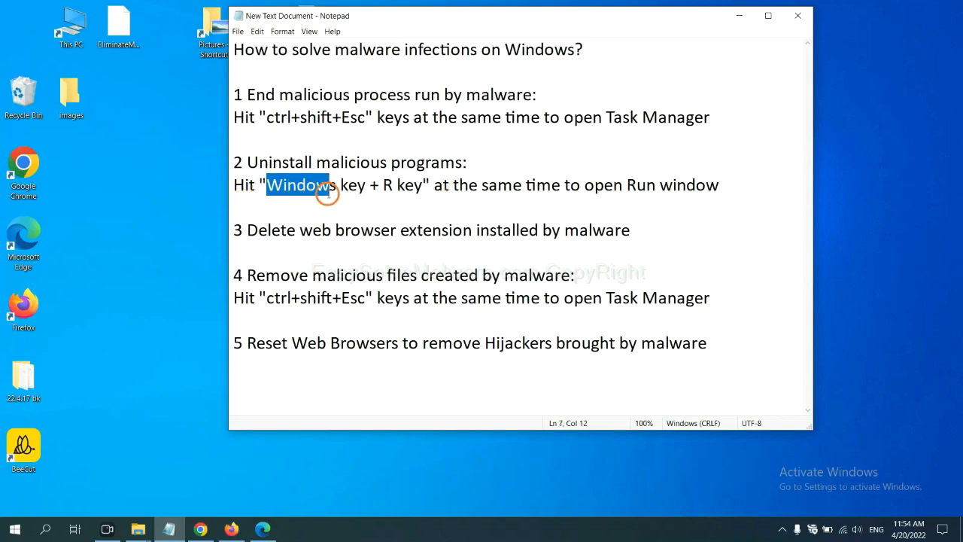
{"action": "left_click_drag", "start_coordinate": [327, 184], "coordinate": [424, 183]}
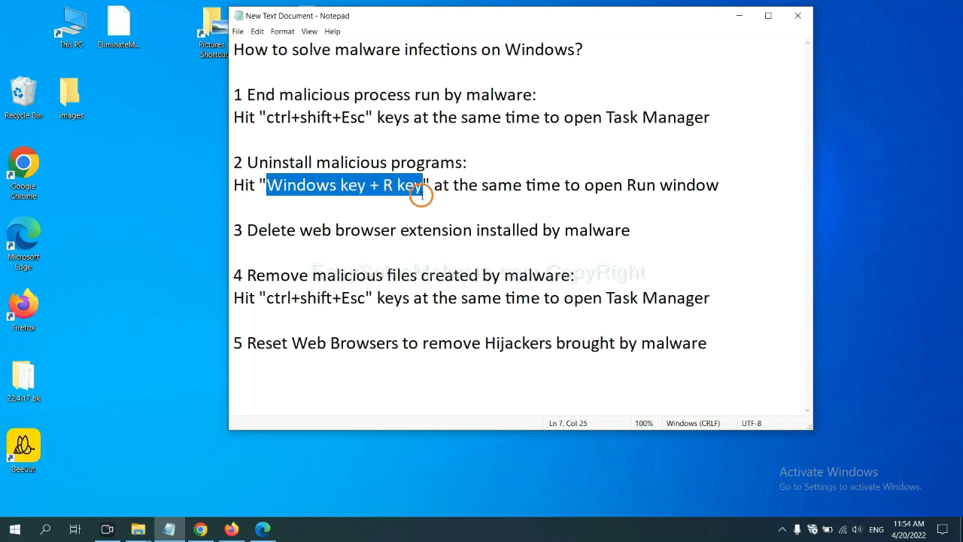
{"action": "key", "text": "win+r"}
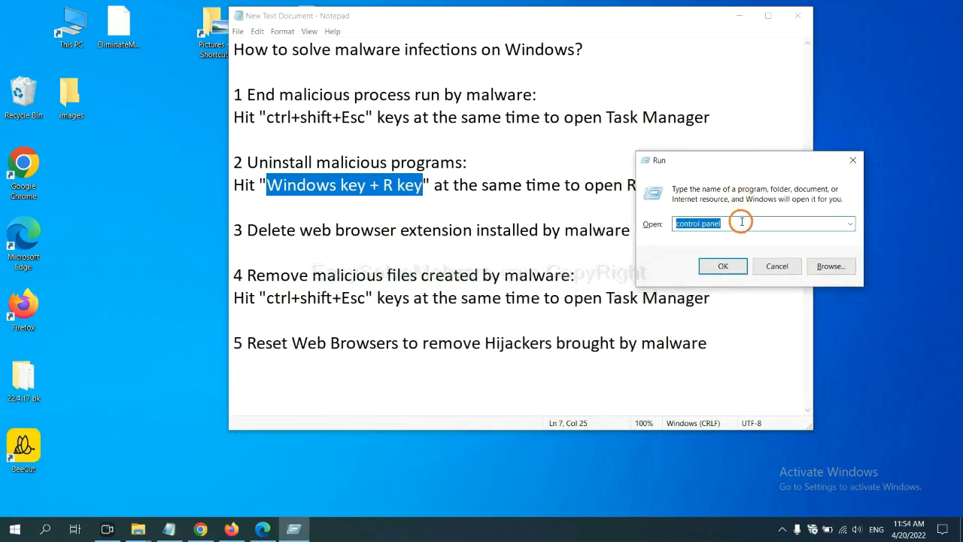
{"action": "left_click", "coordinate": [740, 223]}
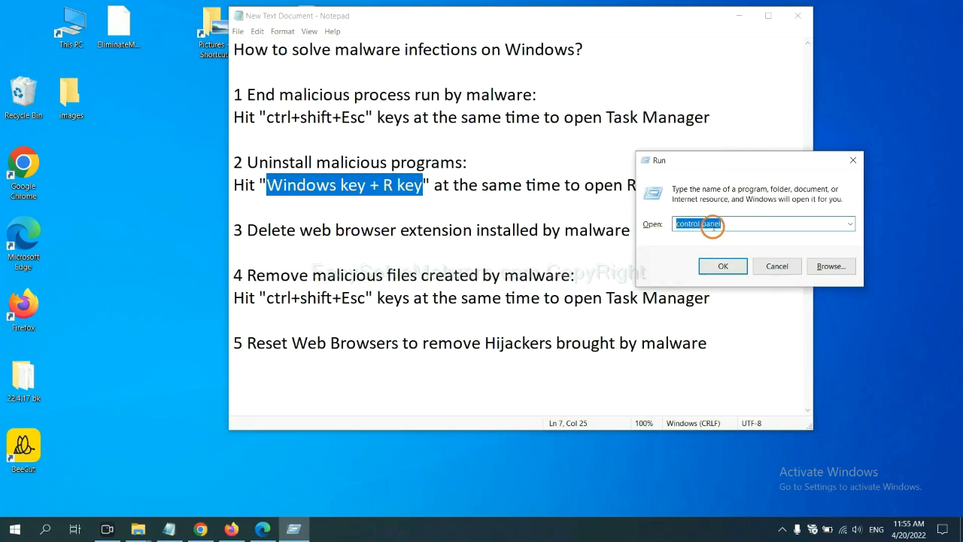
{"action": "left_click", "coordinate": [722, 265]}
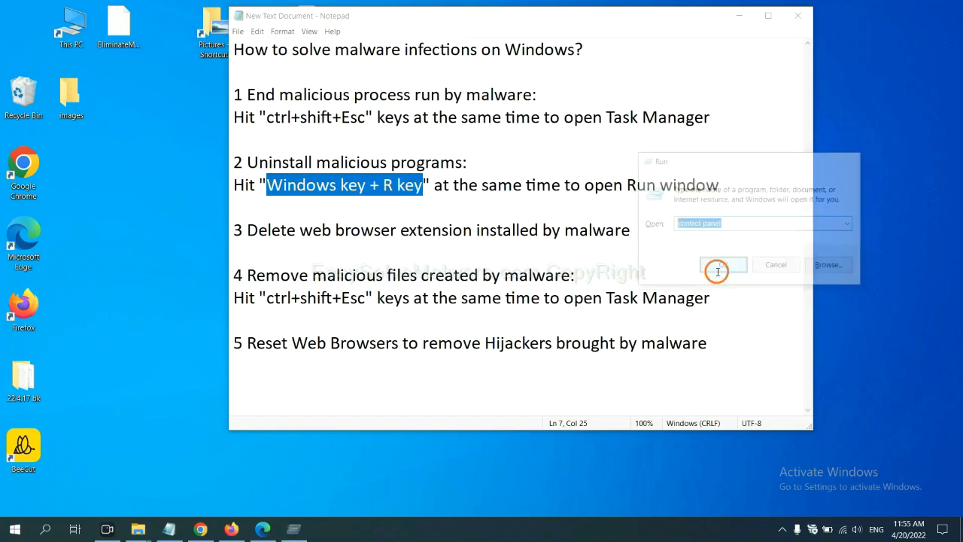
{"action": "left_click", "coordinate": [719, 264]}
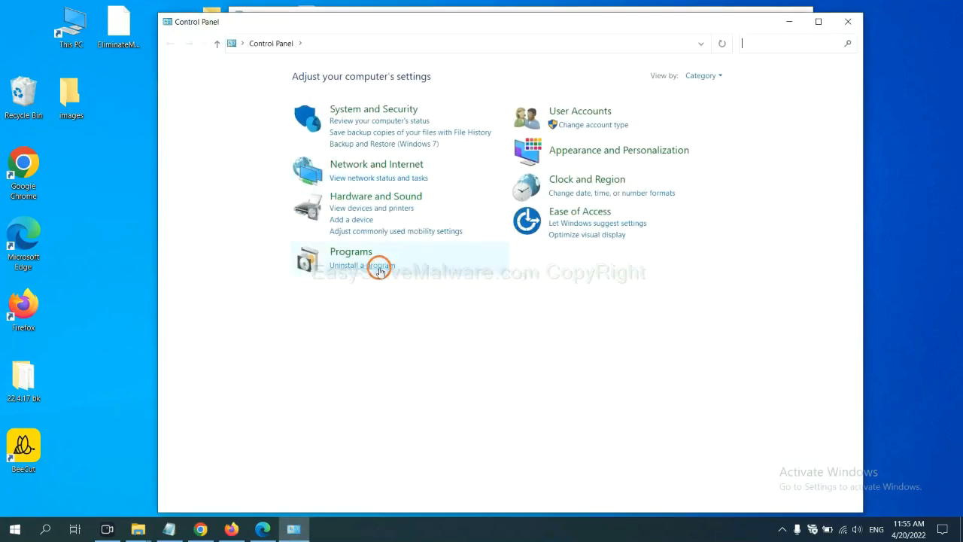
- In Programs and Features, select Xiph.Org Open Codecs as the program to uninstall
{"action": "left_click", "coordinate": [361, 265]}
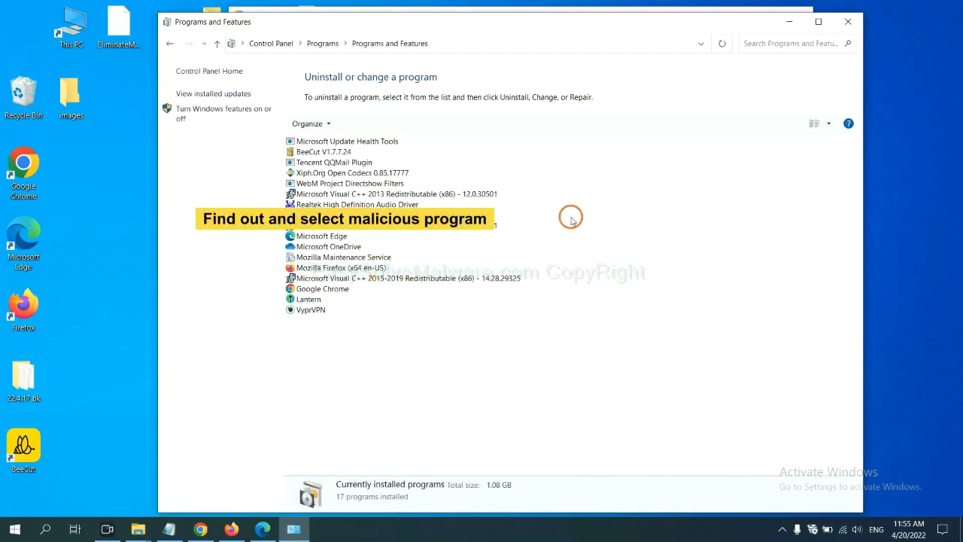
{"action": "mouse_move", "coordinate": [581, 204]}
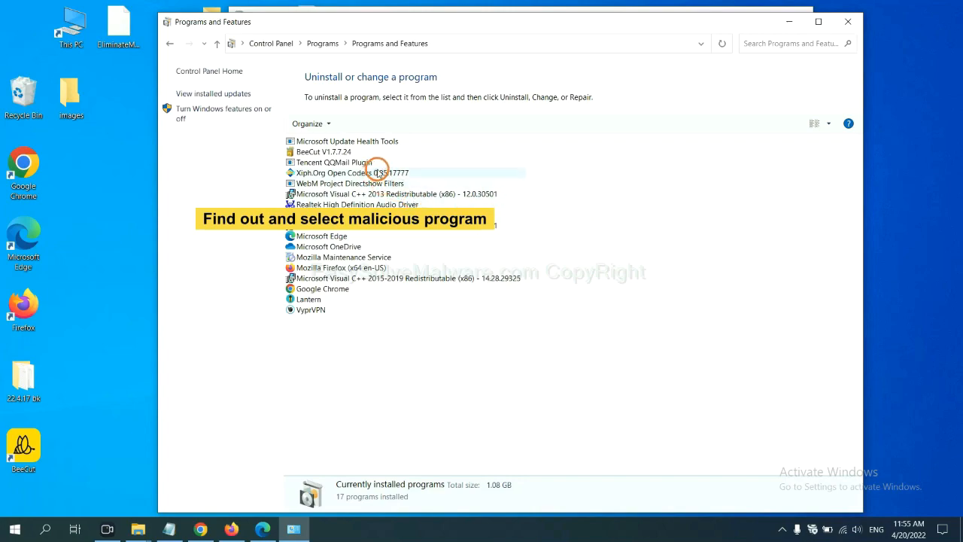
{"action": "left_click", "coordinate": [352, 171]}
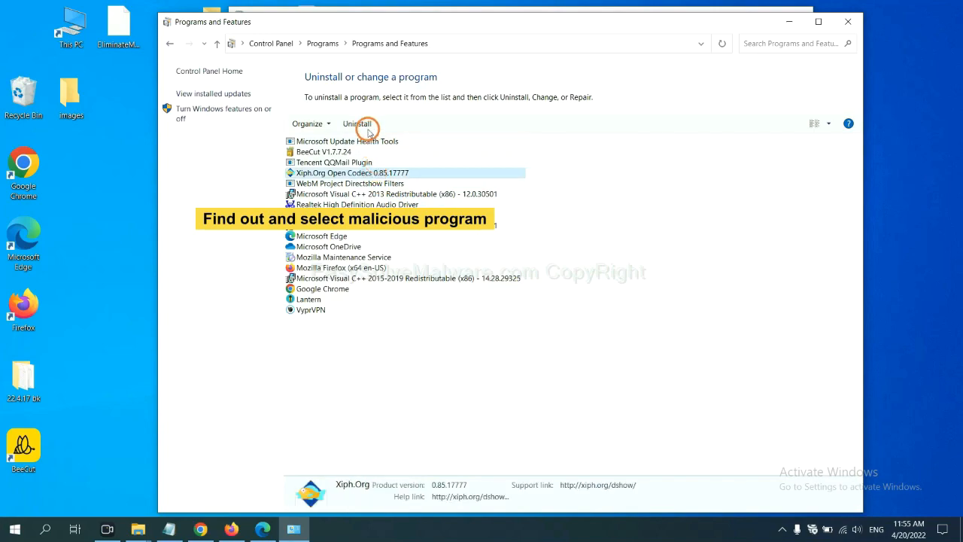
{"action": "mouse_move", "coordinate": [376, 124]}
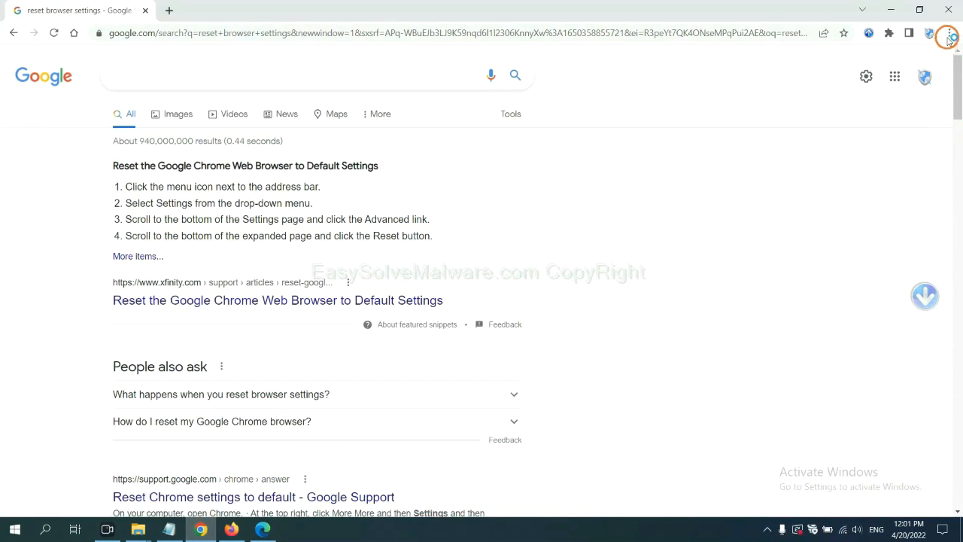
- Review Chrome's Extensions page listing Scroll To Top, then move on to Firefox
{"action": "left_click", "coordinate": [948, 34]}
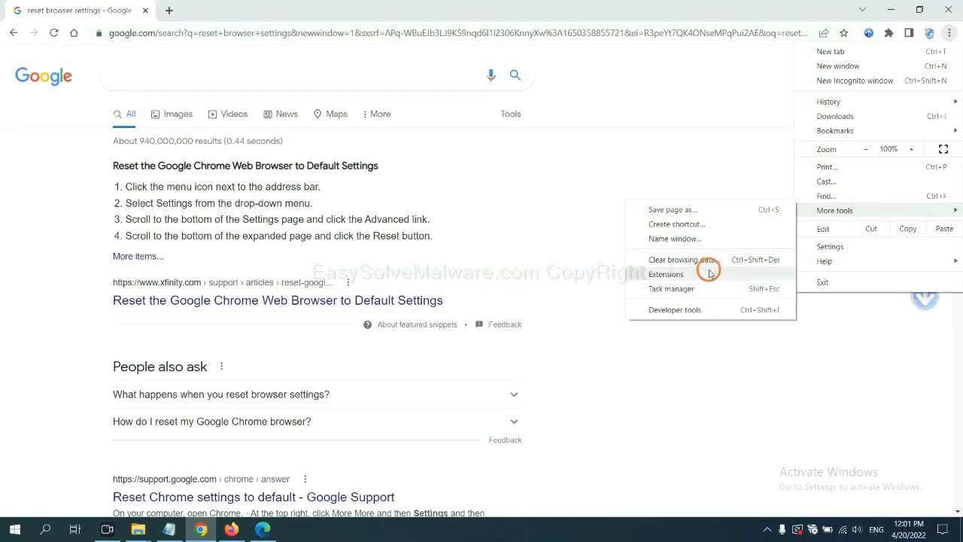
{"action": "left_click", "coordinate": [665, 273]}
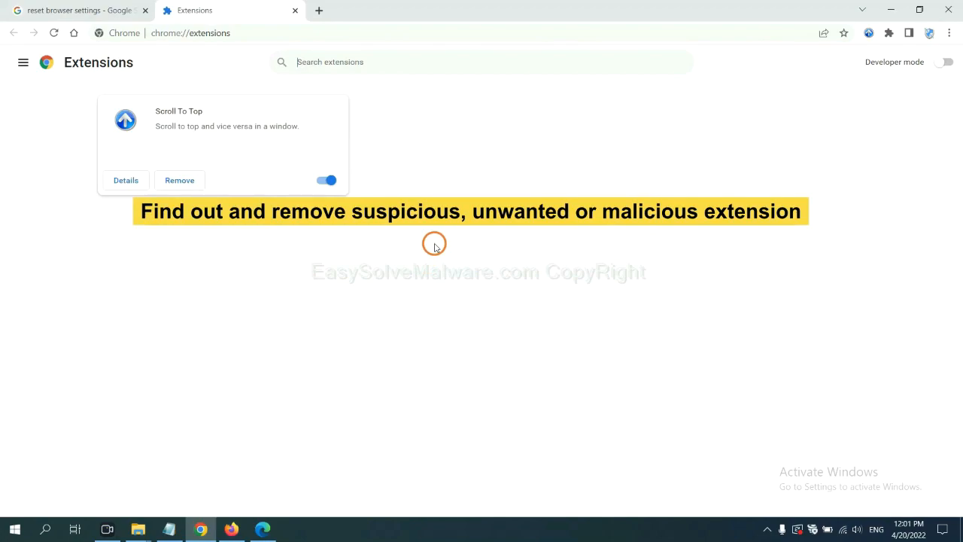
{"action": "mouse_move", "coordinate": [300, 229]}
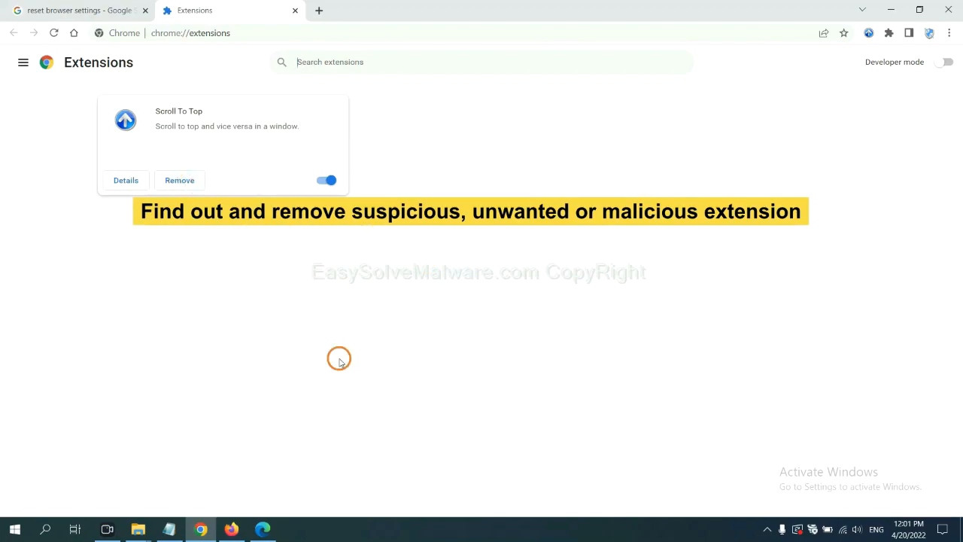
{"action": "left_click", "coordinate": [232, 529]}
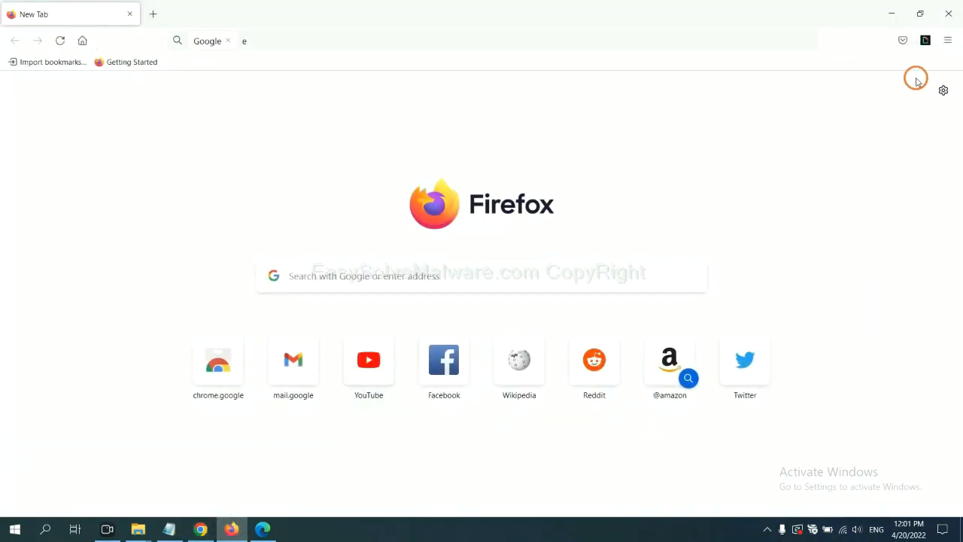
- Review Firefox's Add-ons Manager listing GIPHY for Firefox, then move on to Edge
{"action": "left_click", "coordinate": [948, 39]}
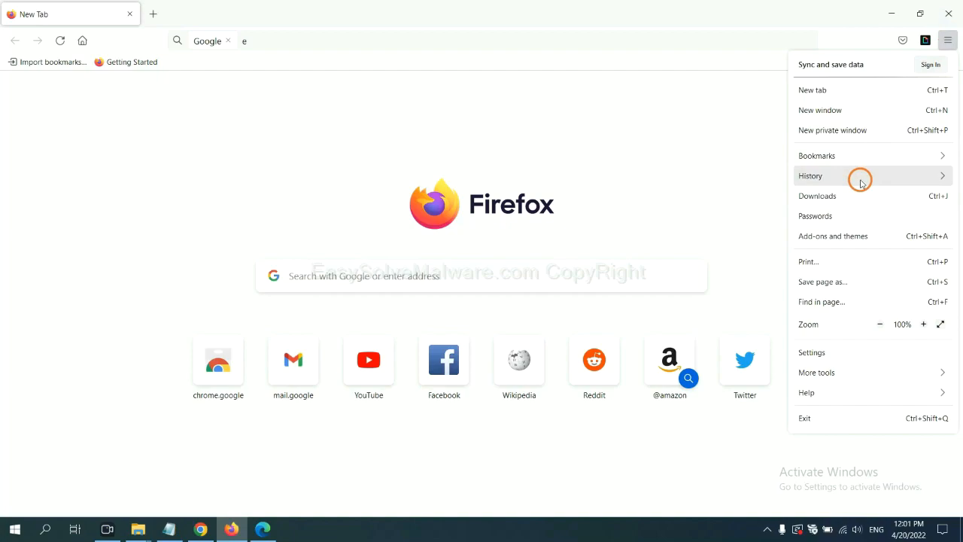
{"action": "mouse_move", "coordinate": [839, 234]}
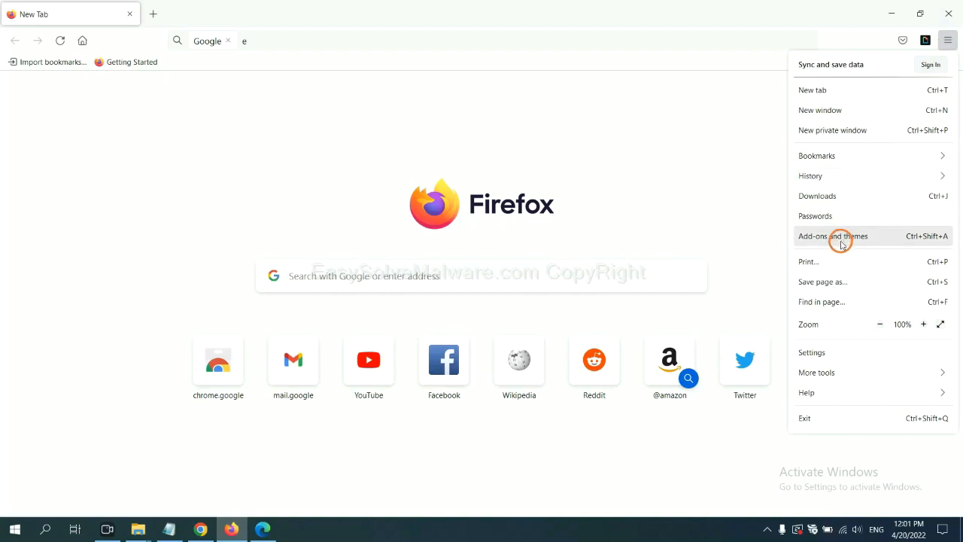
{"action": "left_click", "coordinate": [833, 235]}
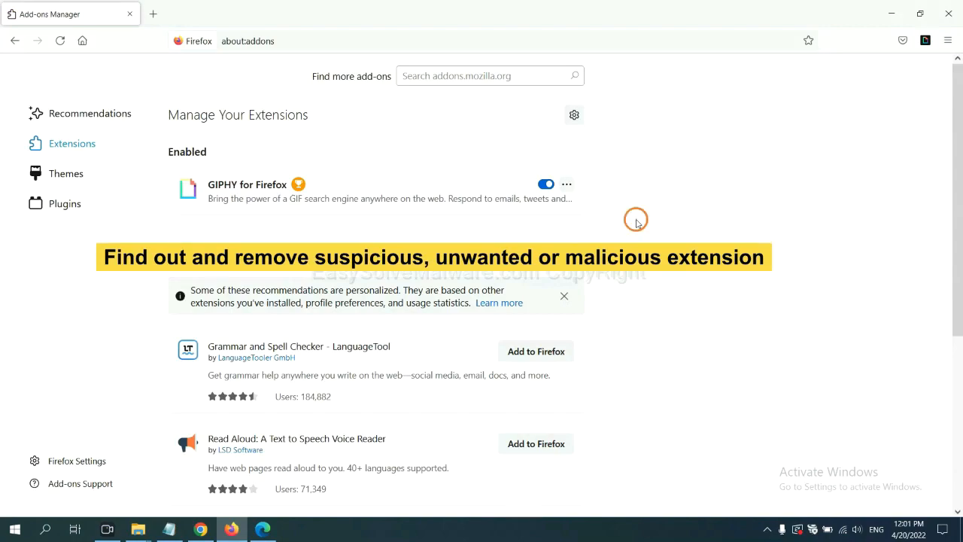
{"action": "left_click", "coordinate": [566, 183]}
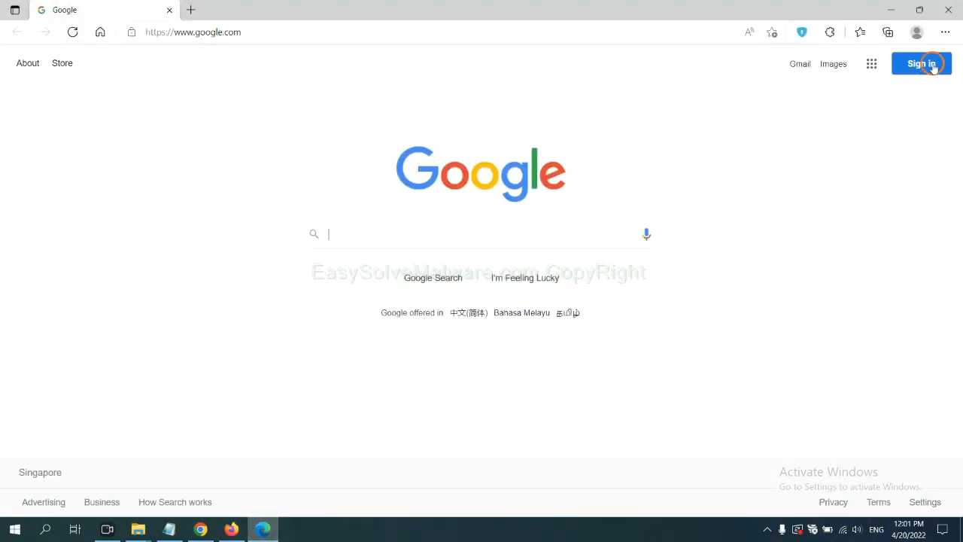
- In Edge's Manage extensions page, remove the ArcVpn Free Fast VPN Proxy extension and confirm
{"action": "left_click", "coordinate": [942, 35]}
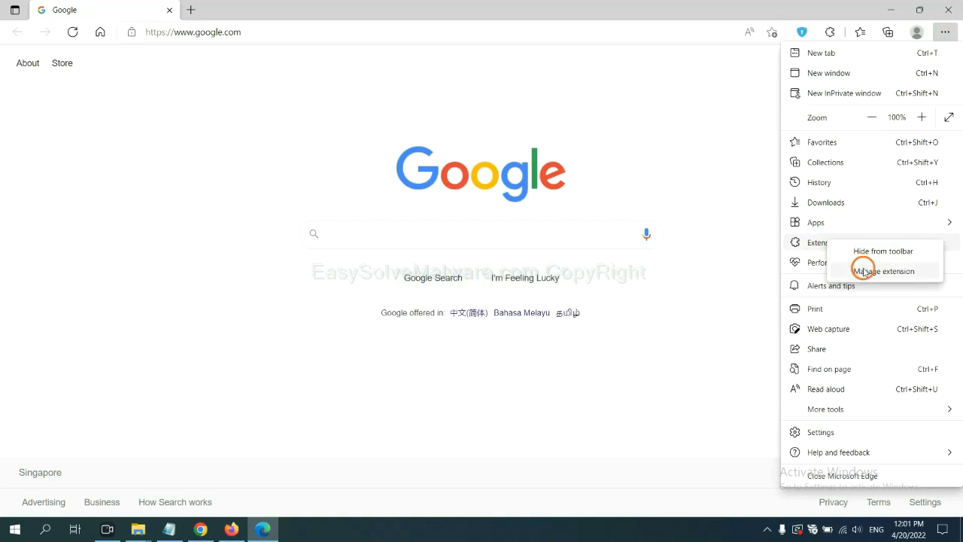
{"action": "left_click", "coordinate": [883, 270]}
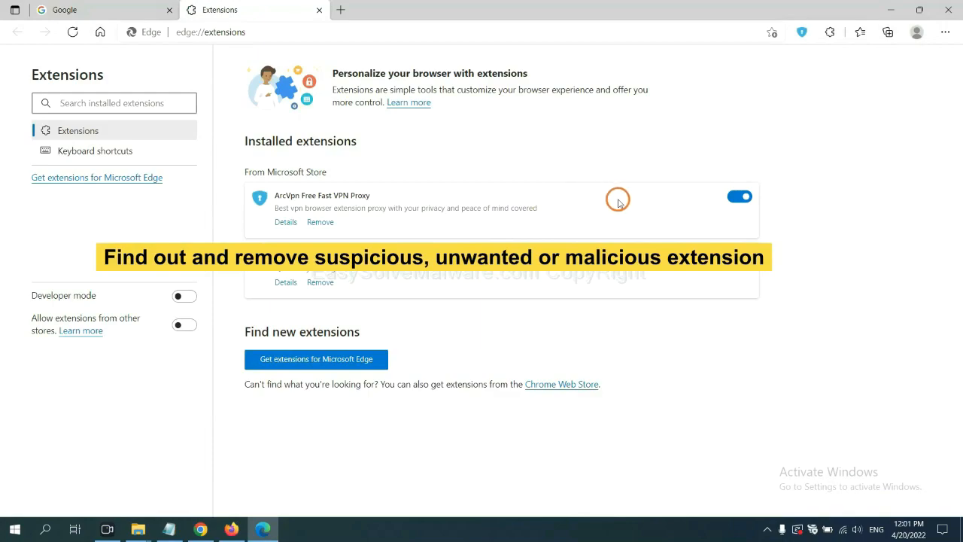
{"action": "mouse_move", "coordinate": [398, 238]}
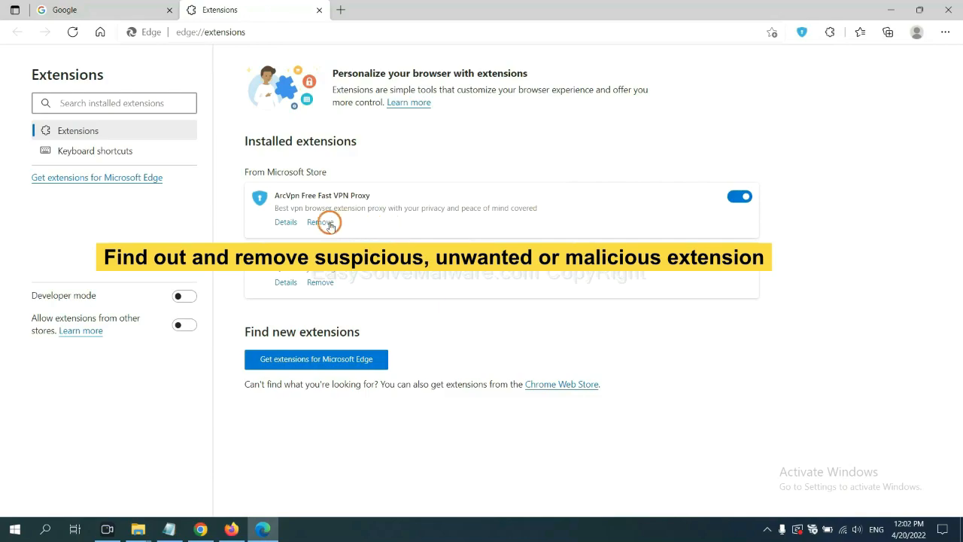
{"action": "left_click", "coordinate": [319, 223]}
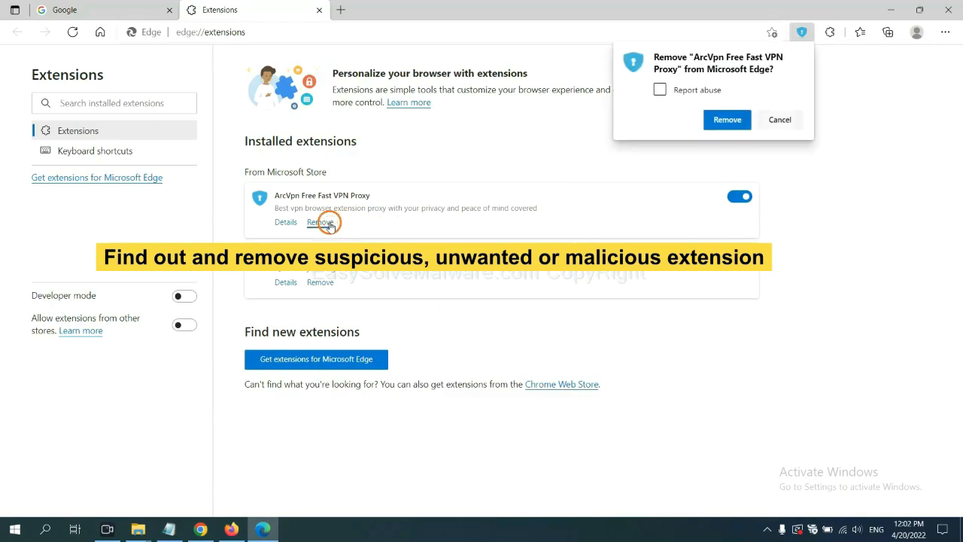
{"action": "left_click", "coordinate": [727, 120]}
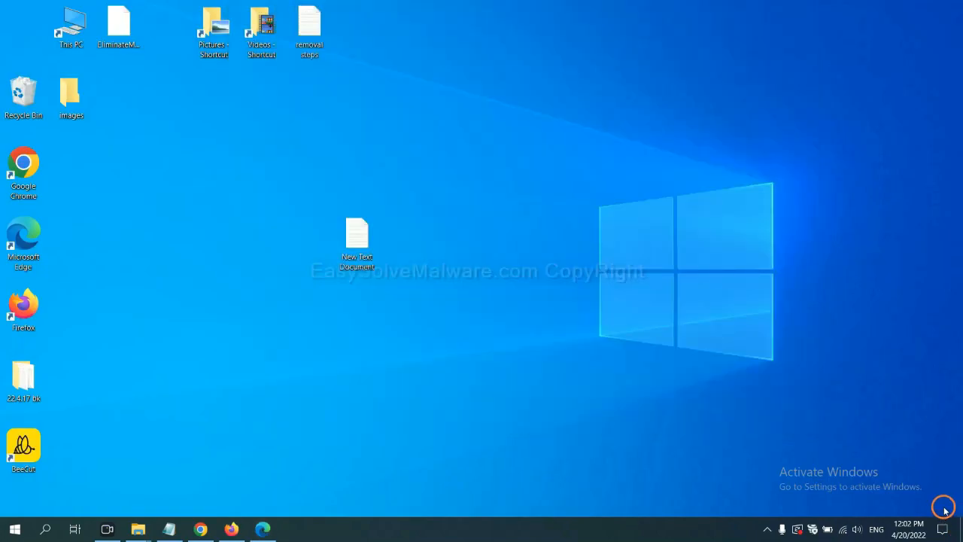
- Reopen the removal notes and run regedit from the Run dialog to launch Registry Editor
{"action": "double_click", "coordinate": [357, 238]}
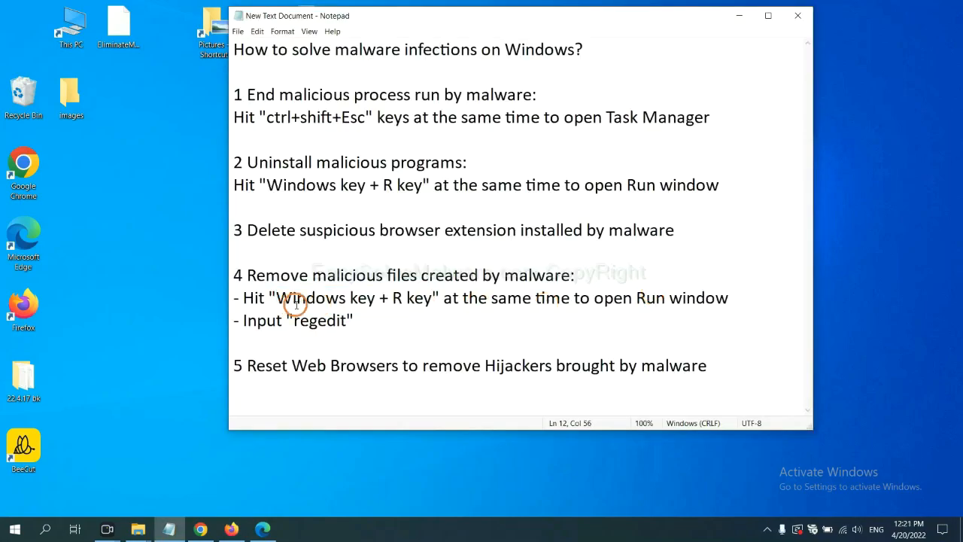
{"action": "mouse_move", "coordinate": [418, 274]}
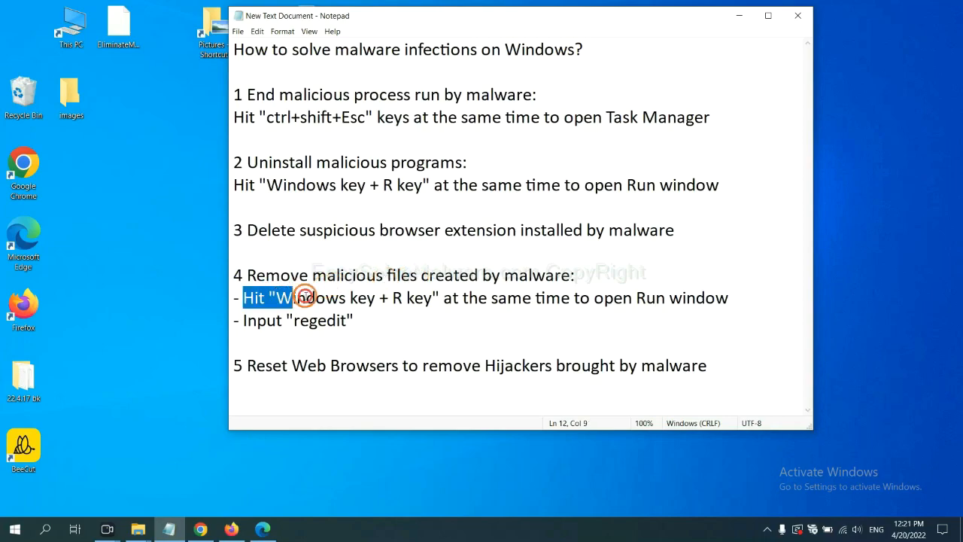
{"action": "left_click", "coordinate": [560, 297]}
{"action": "type", "text": "regedit"}
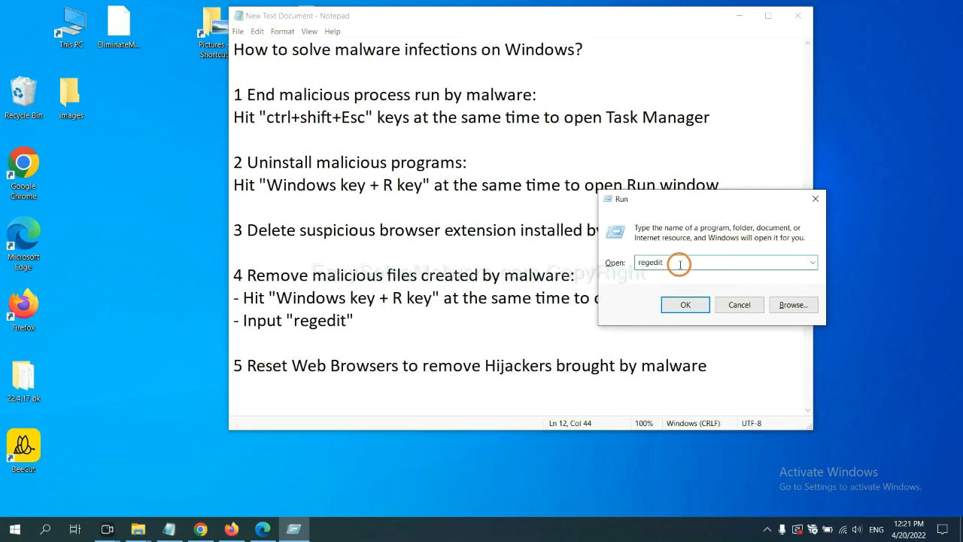
{"action": "left_click", "coordinate": [685, 304]}
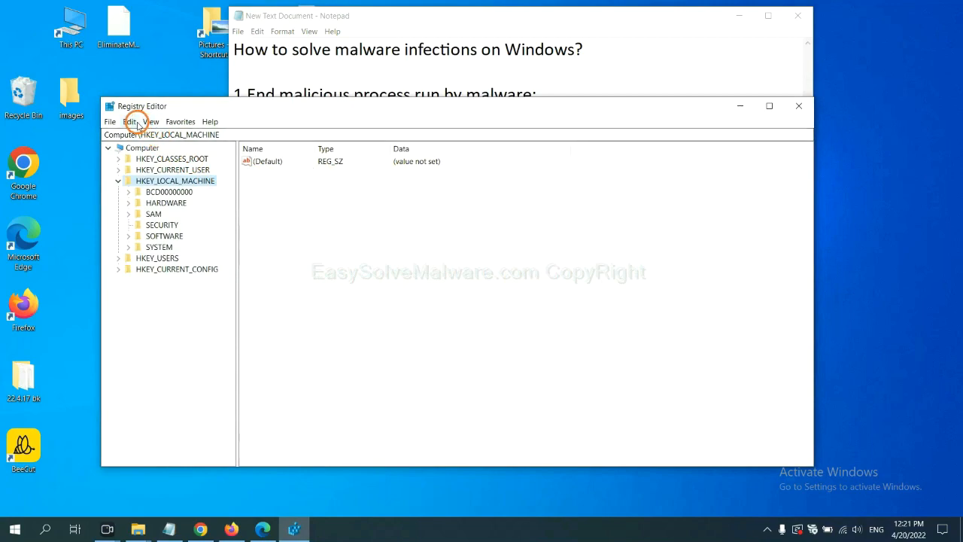
- Search the registry for "beecut" to find the BeeCut.exe value under FEATURE_BROWSER_EMULATION
{"action": "left_click", "coordinate": [130, 120]}
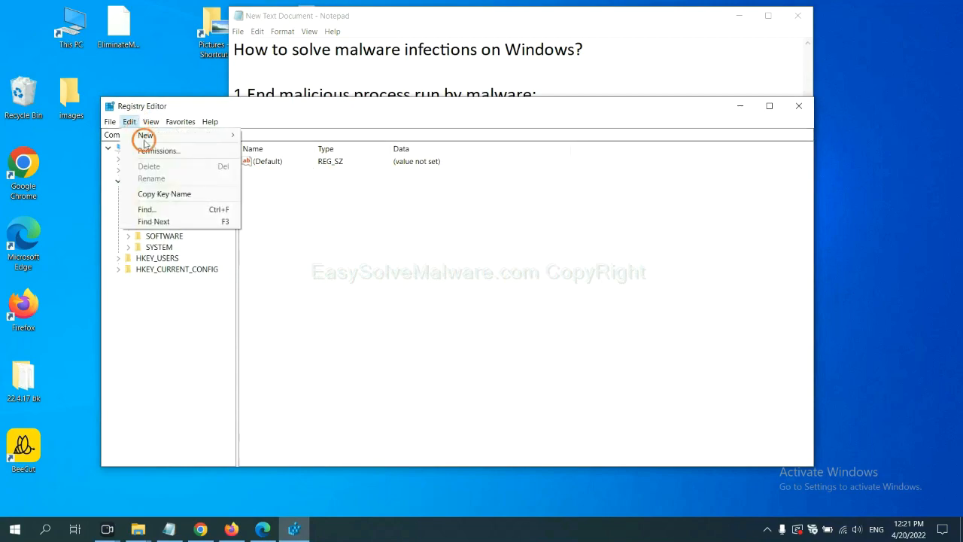
{"action": "mouse_move", "coordinate": [146, 209]}
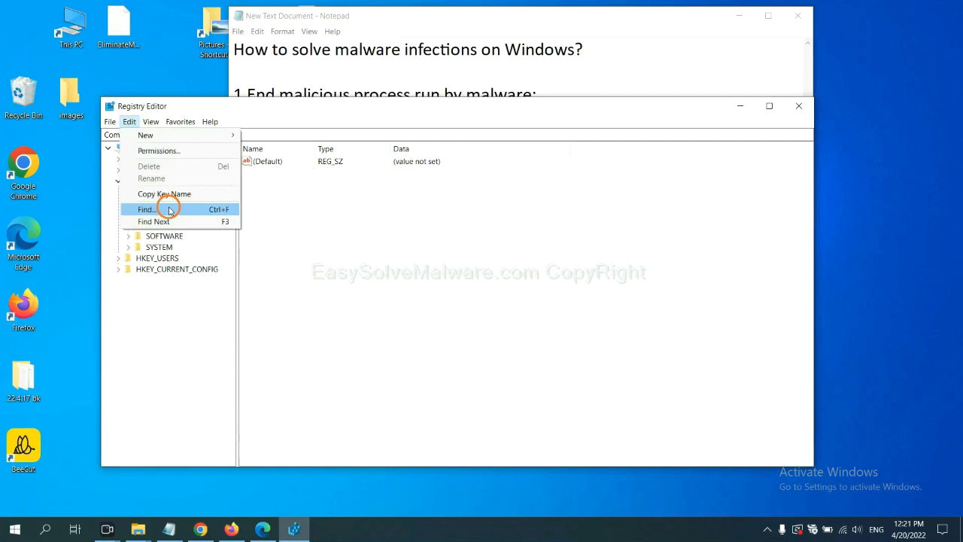
{"action": "left_click", "coordinate": [146, 209]}
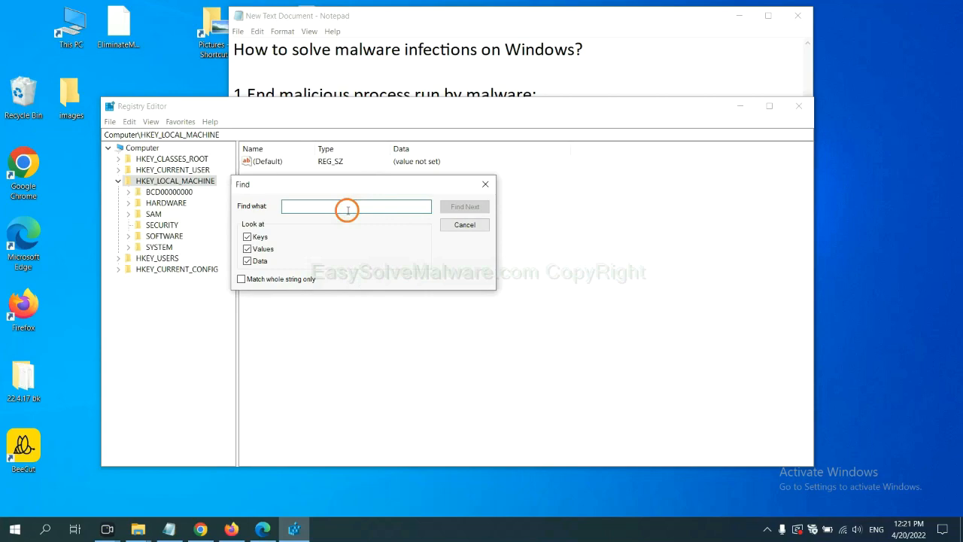
{"action": "type", "text": "Input the name of malware"}
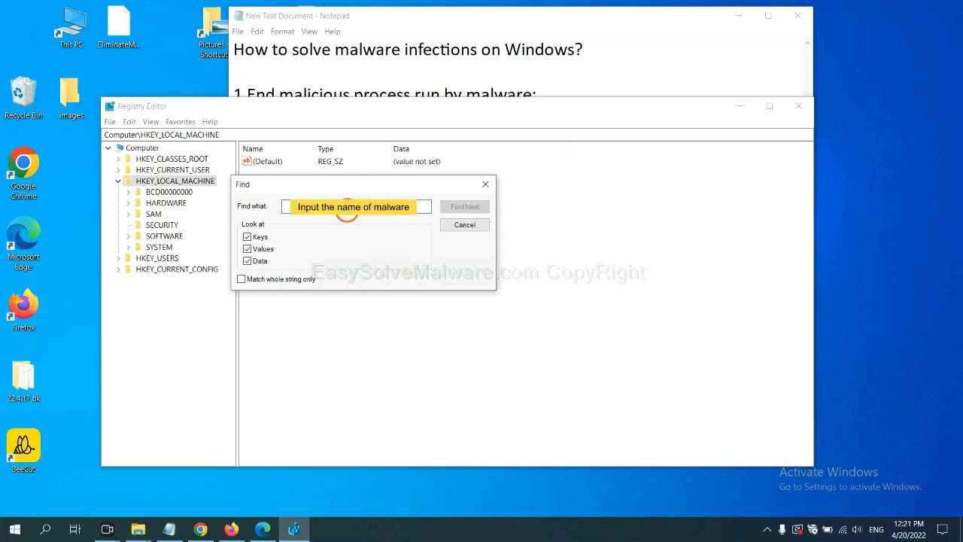
{"action": "type", "text": "be"}
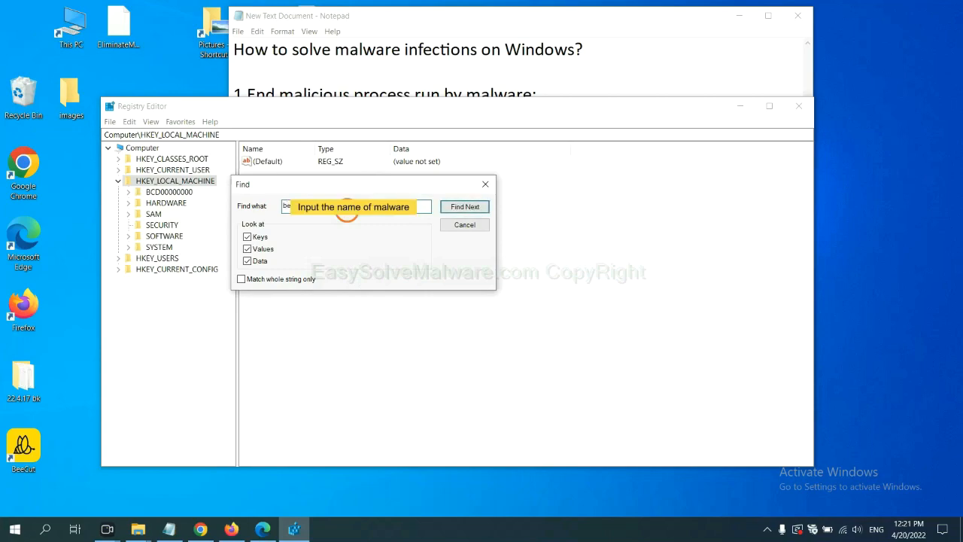
{"action": "type", "text": "beecut"}
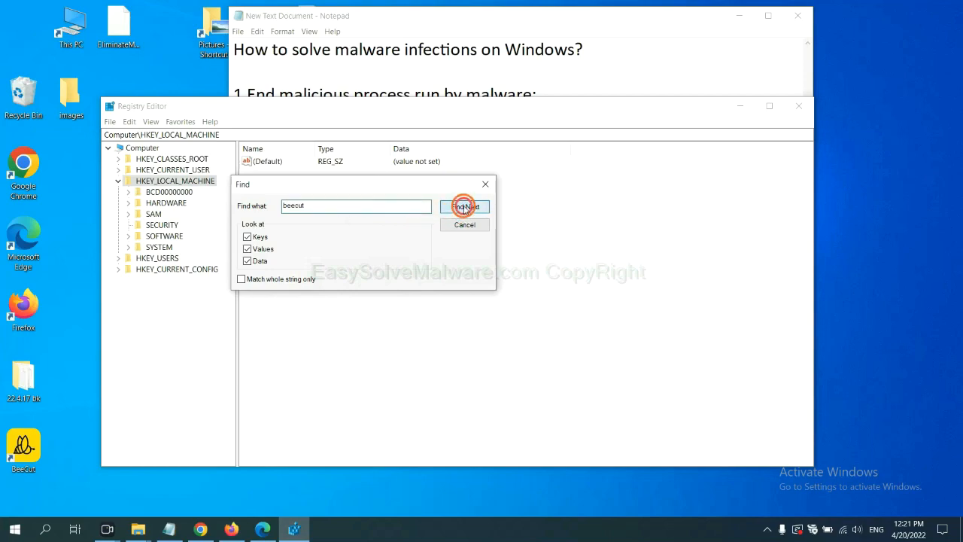
{"action": "left_click", "coordinate": [463, 206]}
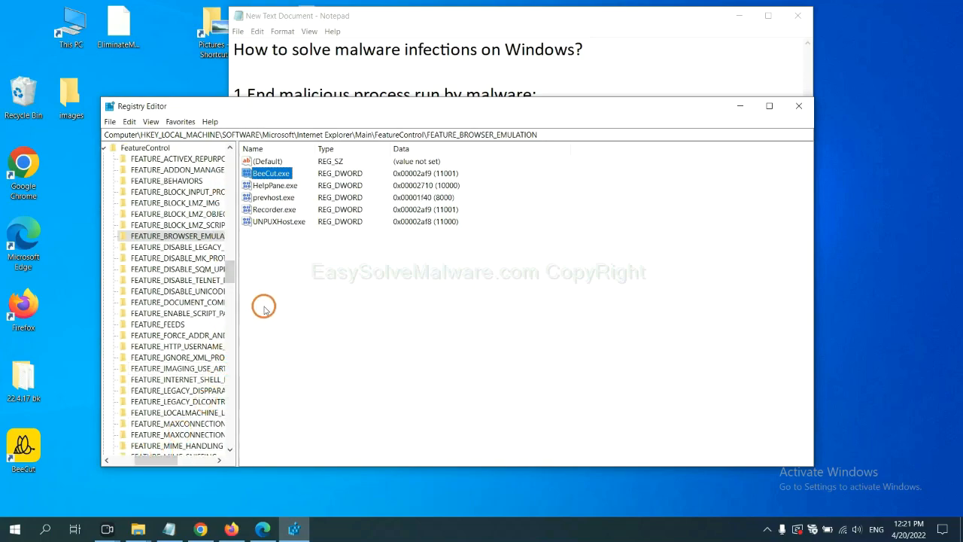
- Bring up the context menu for the FEATURE_BROWSER_EMULATION key holding BeeCut.exe
{"action": "right_click", "coordinate": [178, 234]}
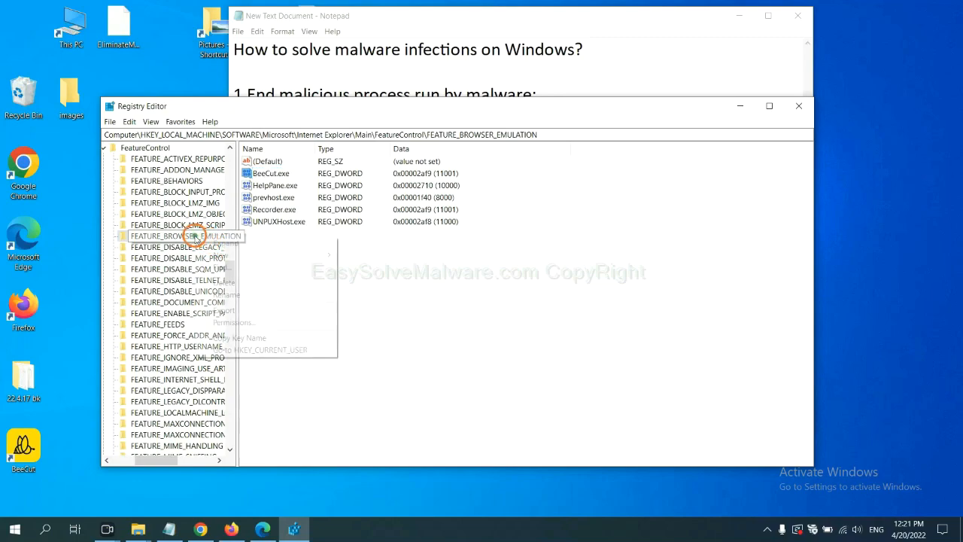
{"action": "right_click", "coordinate": [184, 234]}
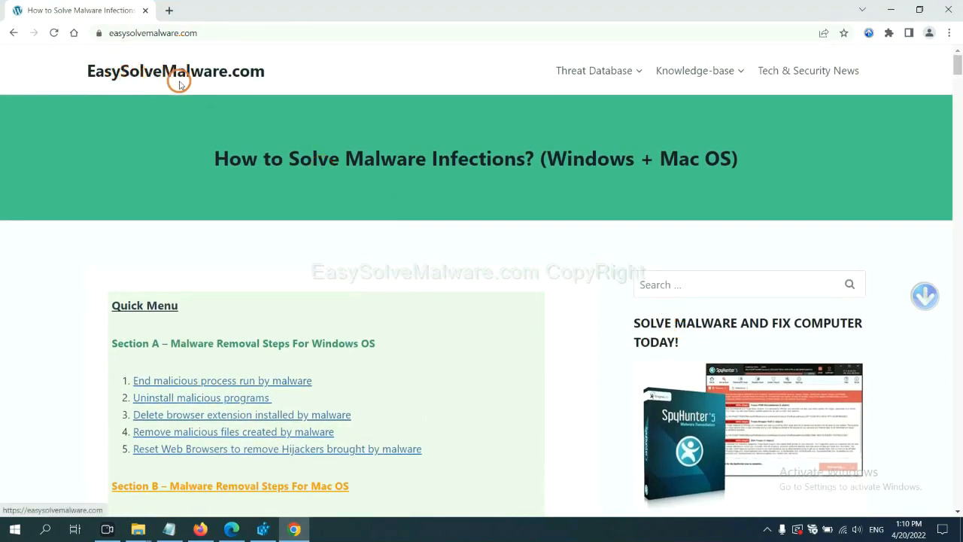
- Scroll the EasySolveMalware guide down to its Quick Menu of Windows removal steps
{"action": "scroll", "scroll_direction": "down", "scroll_amount": 3}
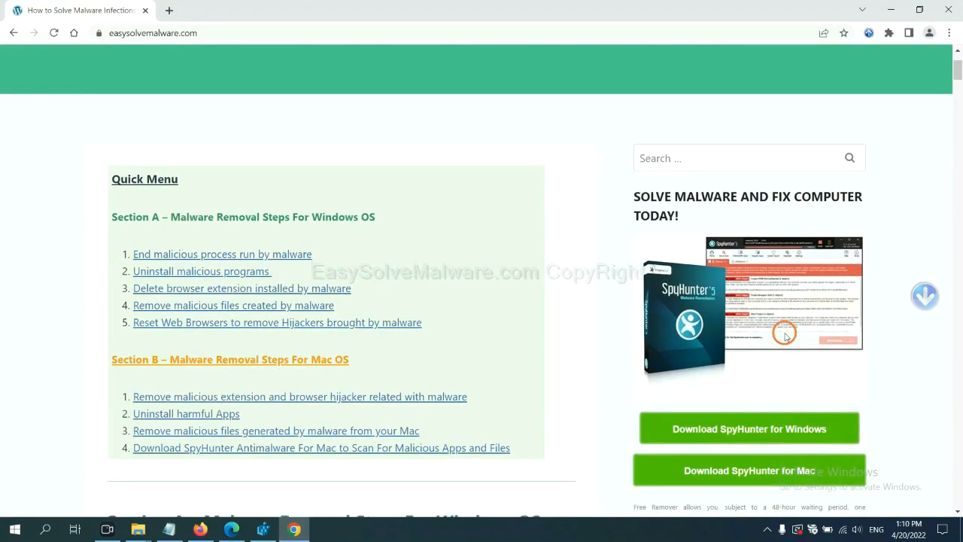
{"action": "scroll", "scroll_direction": "down", "scroll_amount": 3}
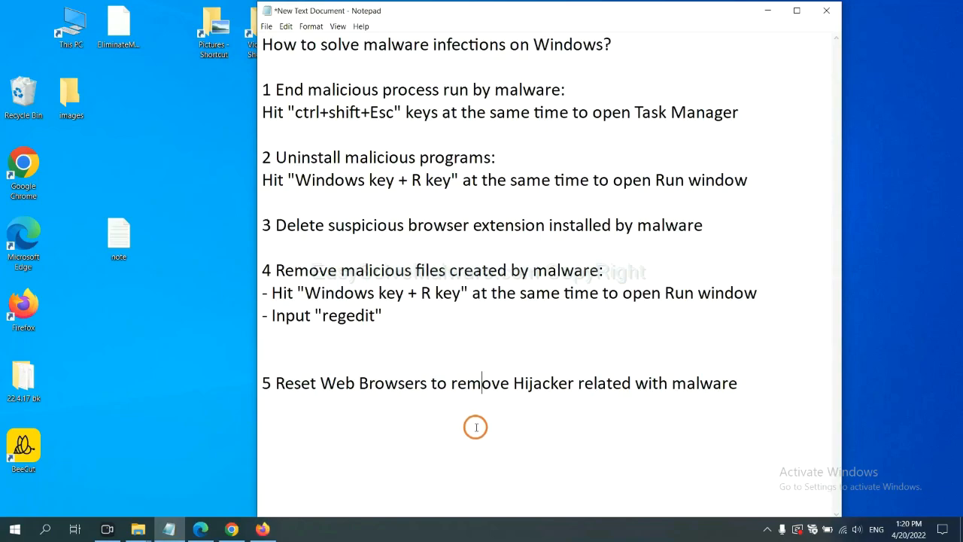
{"action": "mouse_move", "coordinate": [280, 465]}
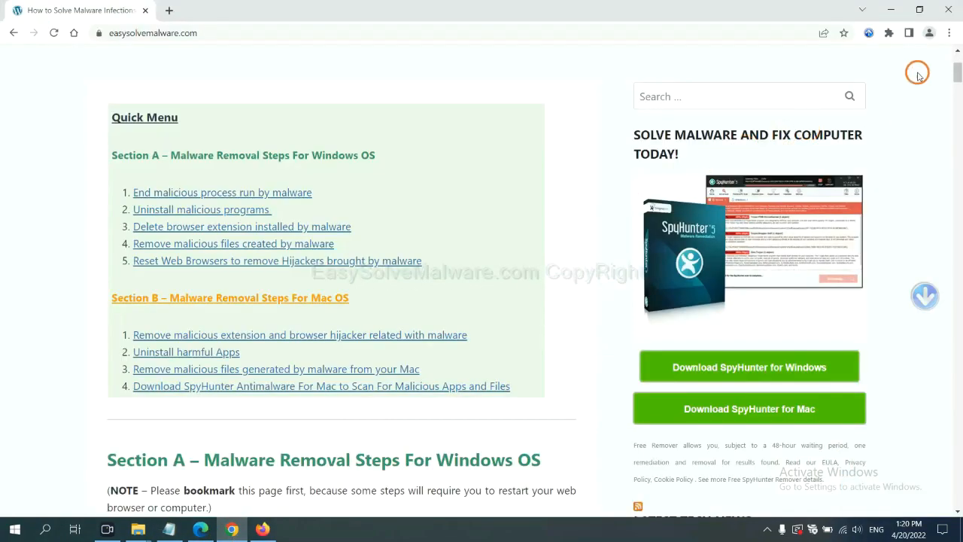
- In Chrome settings, search 'reset' and choose Restore settings to their original defaults
{"action": "left_click", "coordinate": [949, 33]}
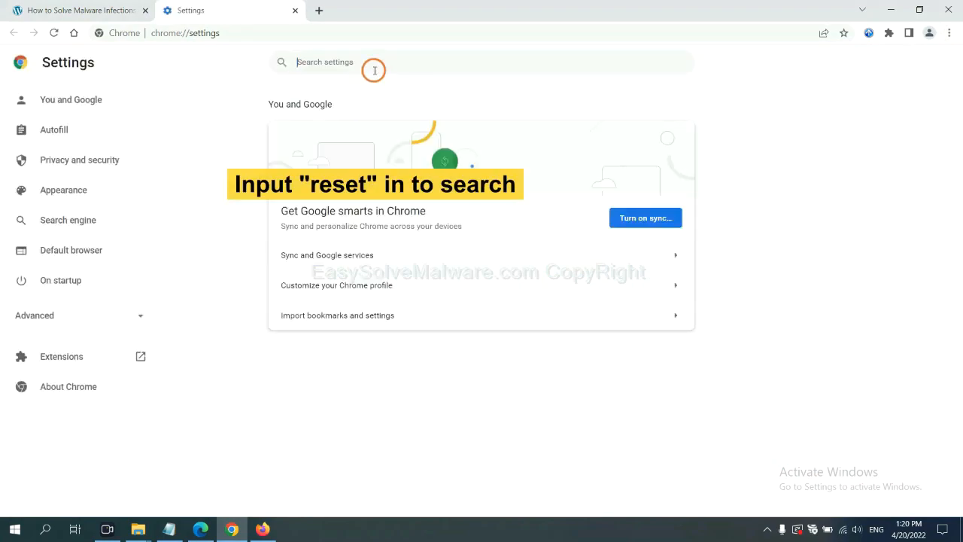
{"action": "type", "text": "reset"}
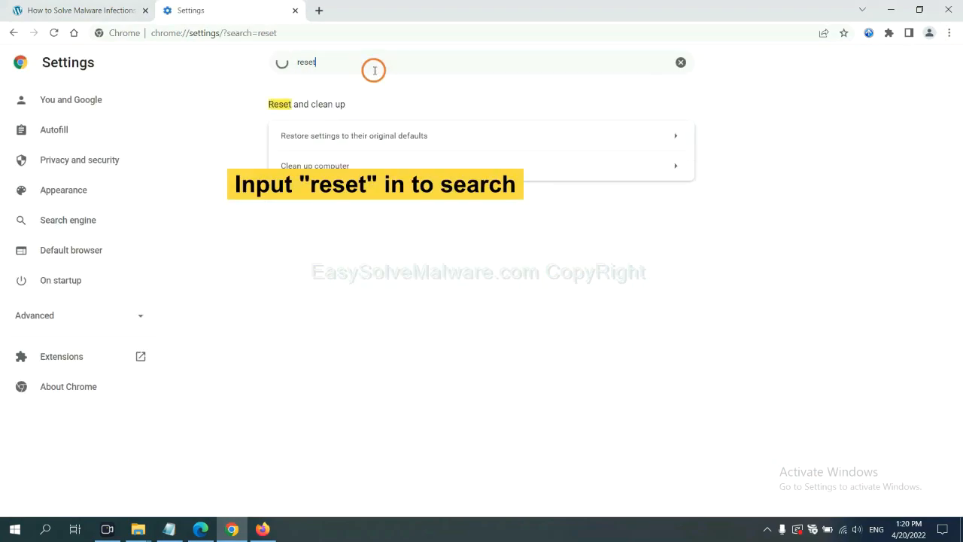
{"action": "left_click", "coordinate": [354, 135]}
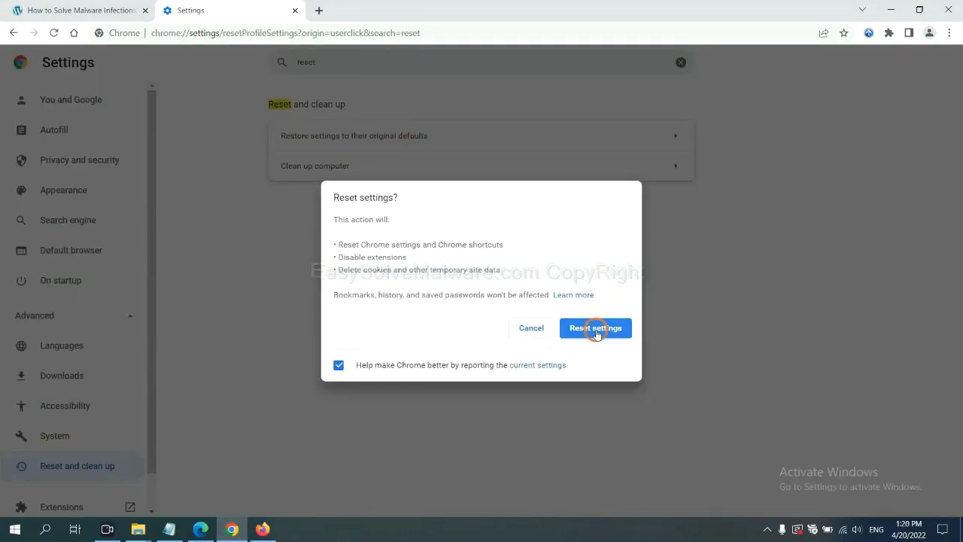
{"action": "mouse_move", "coordinate": [253, 491]}
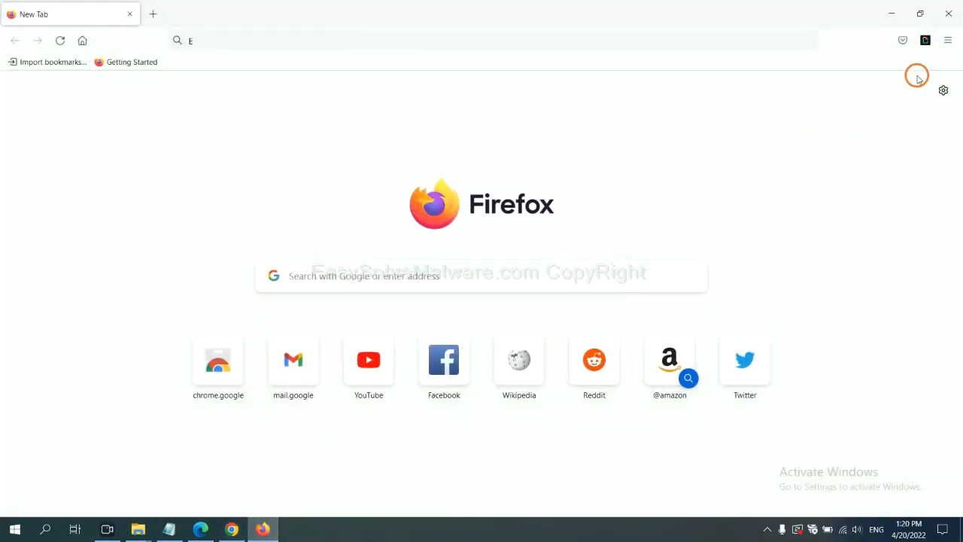
- Reach Firefox's Troubleshooting Information via Help and start Refresh Firefox
{"action": "left_click", "coordinate": [947, 41]}
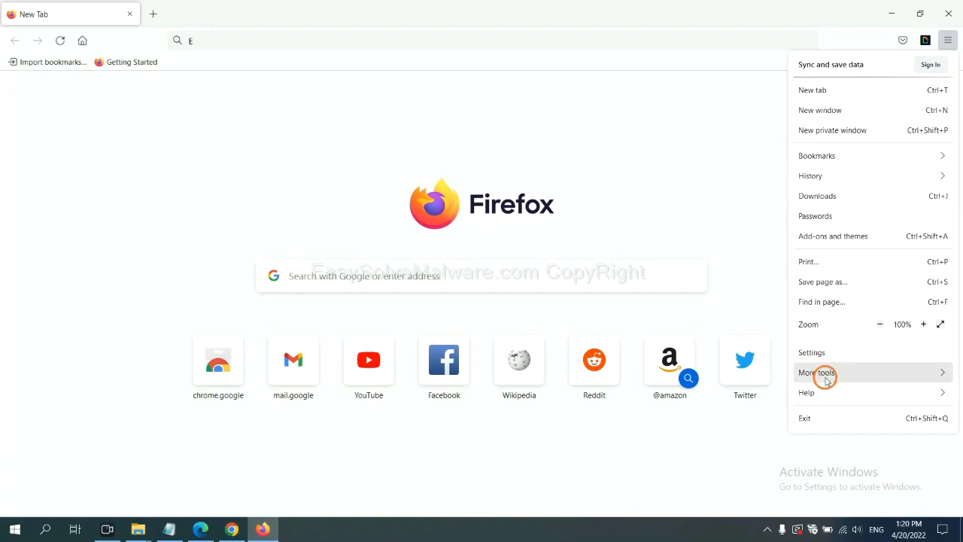
{"action": "left_click", "coordinate": [806, 391]}
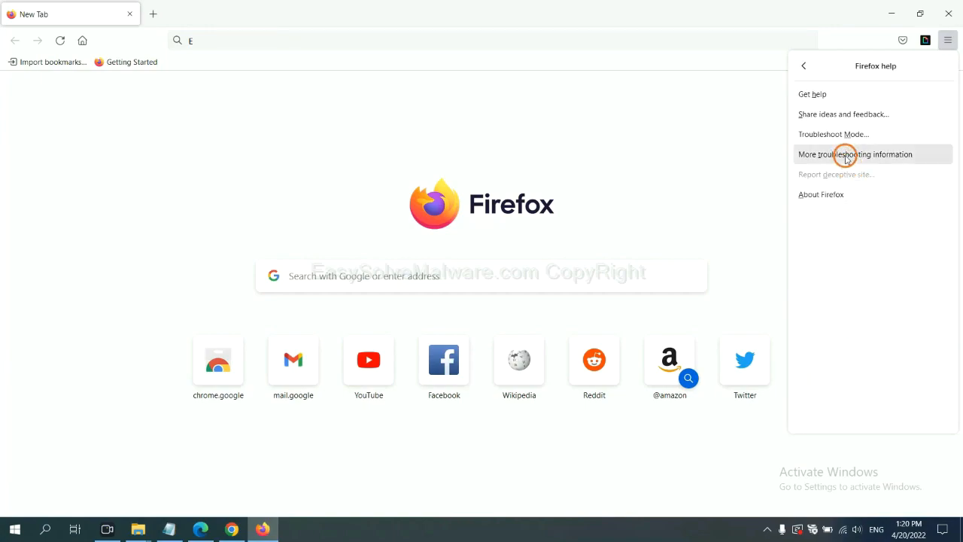
{"action": "left_click", "coordinate": [855, 153]}
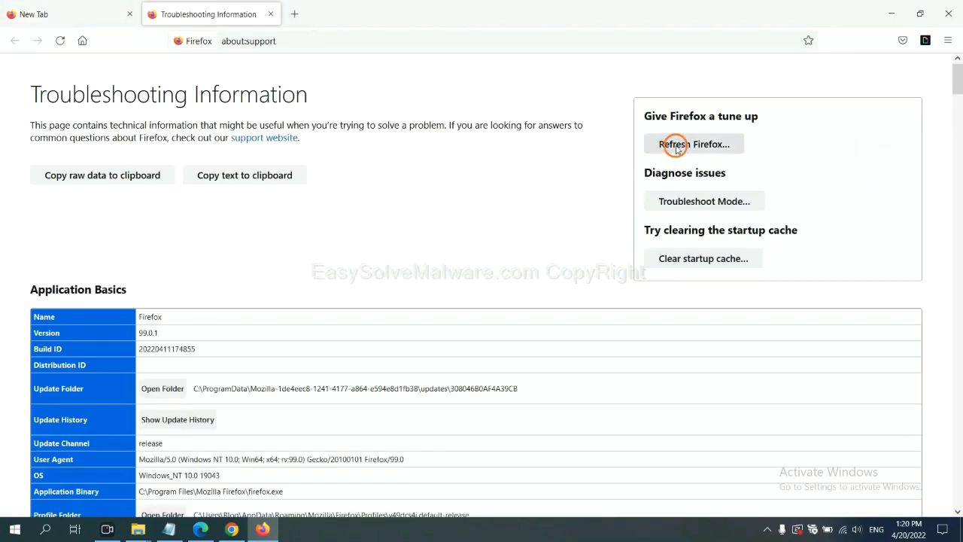
{"action": "left_click", "coordinate": [692, 144]}
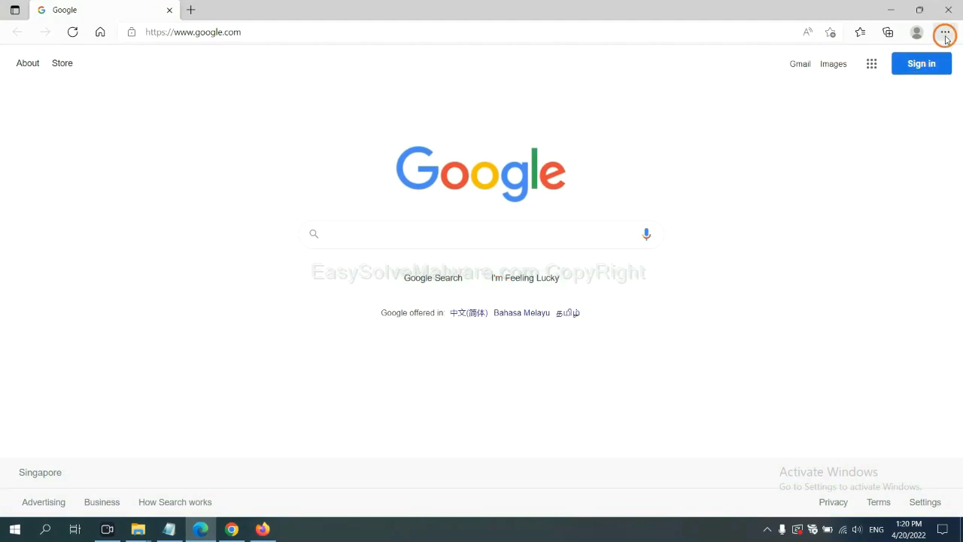
- In Edge settings, search 'reset' and choose Restore settings to their default values
{"action": "left_click", "coordinate": [944, 33]}
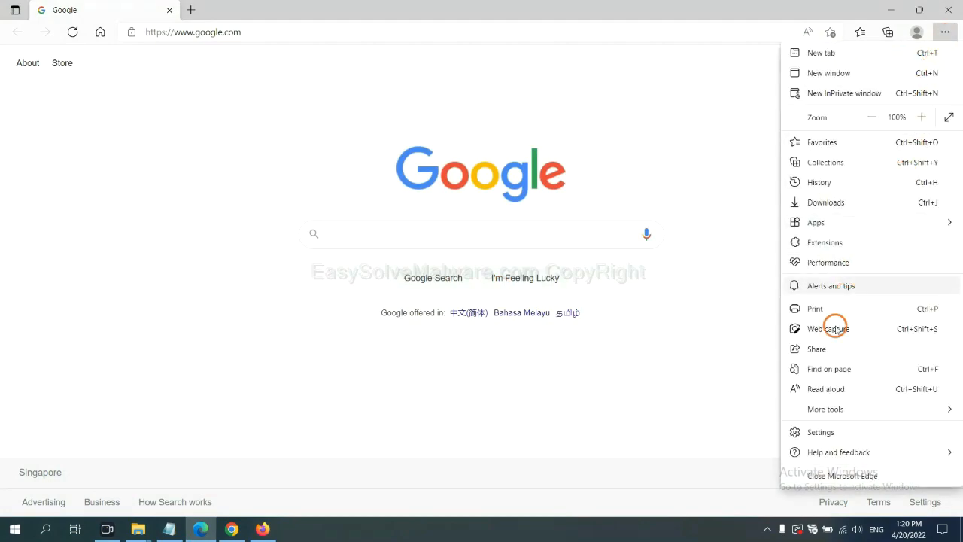
{"action": "left_click", "coordinate": [820, 431]}
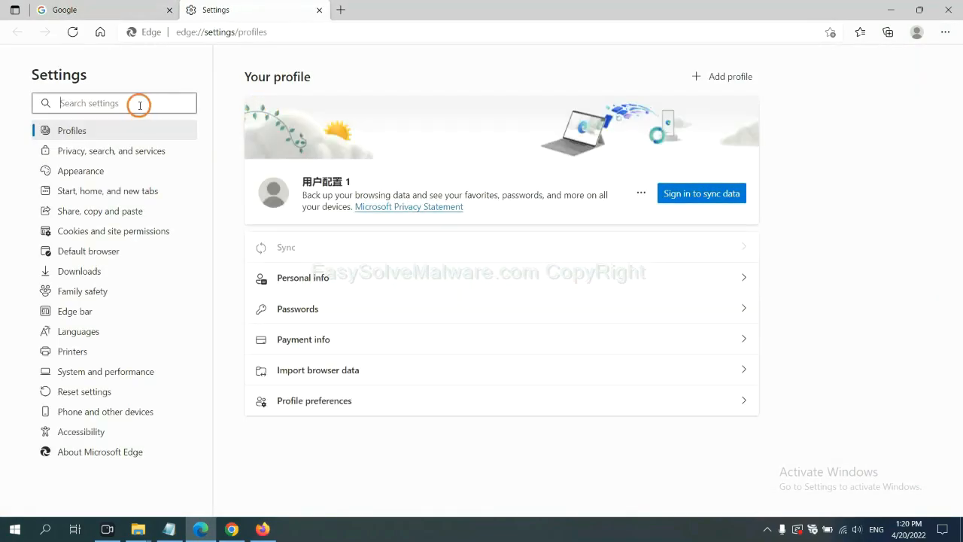
{"action": "type", "text": "reset"}
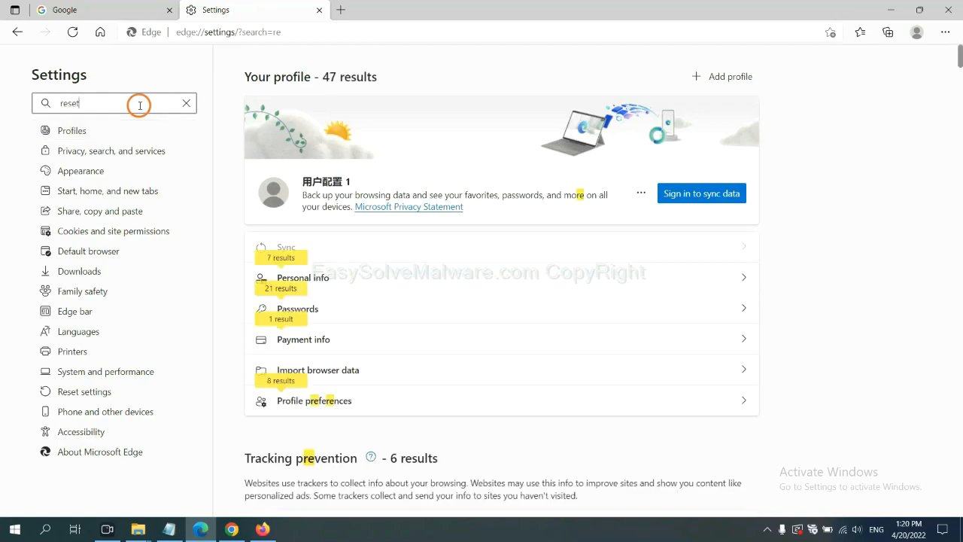
{"action": "type", "text": "reset"}
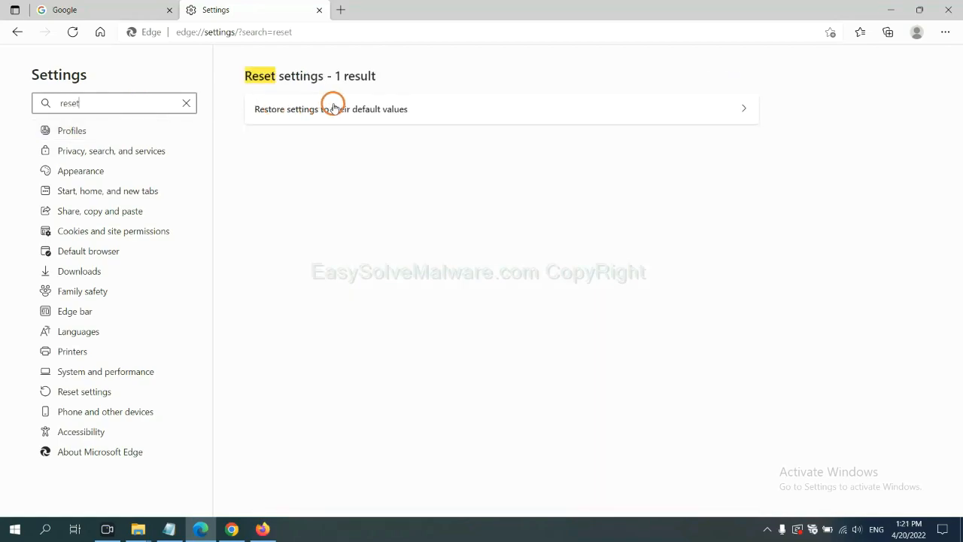
{"action": "left_click", "coordinate": [331, 109]}
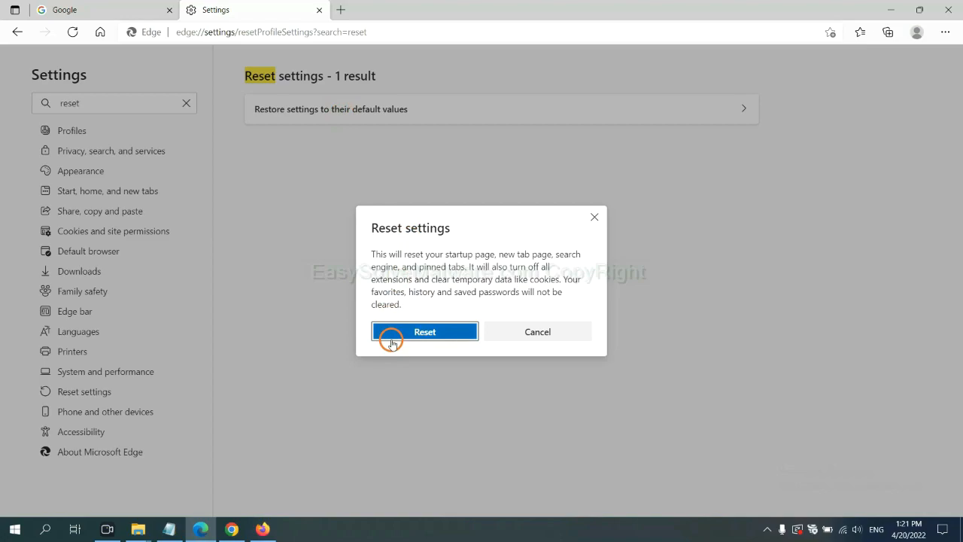
{"action": "mouse_move", "coordinate": [542, 397]}
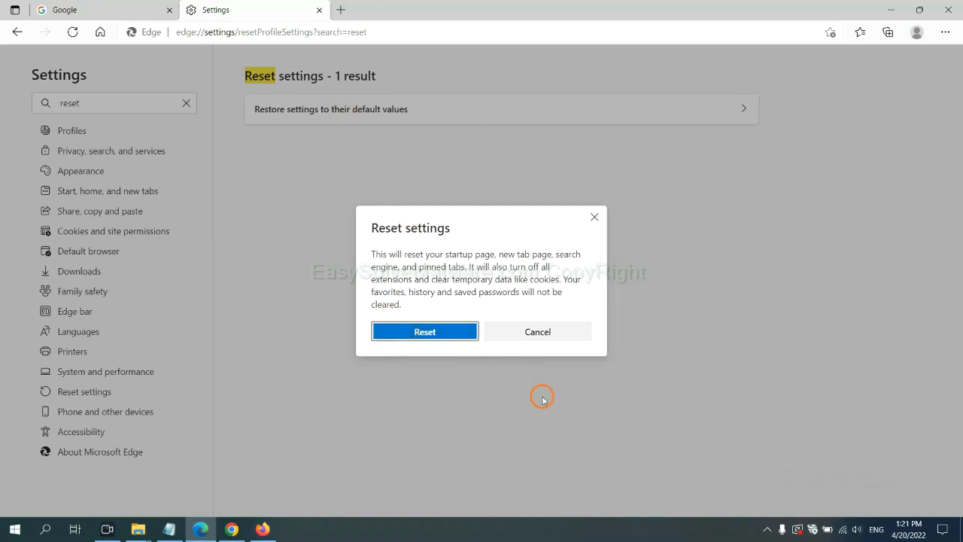